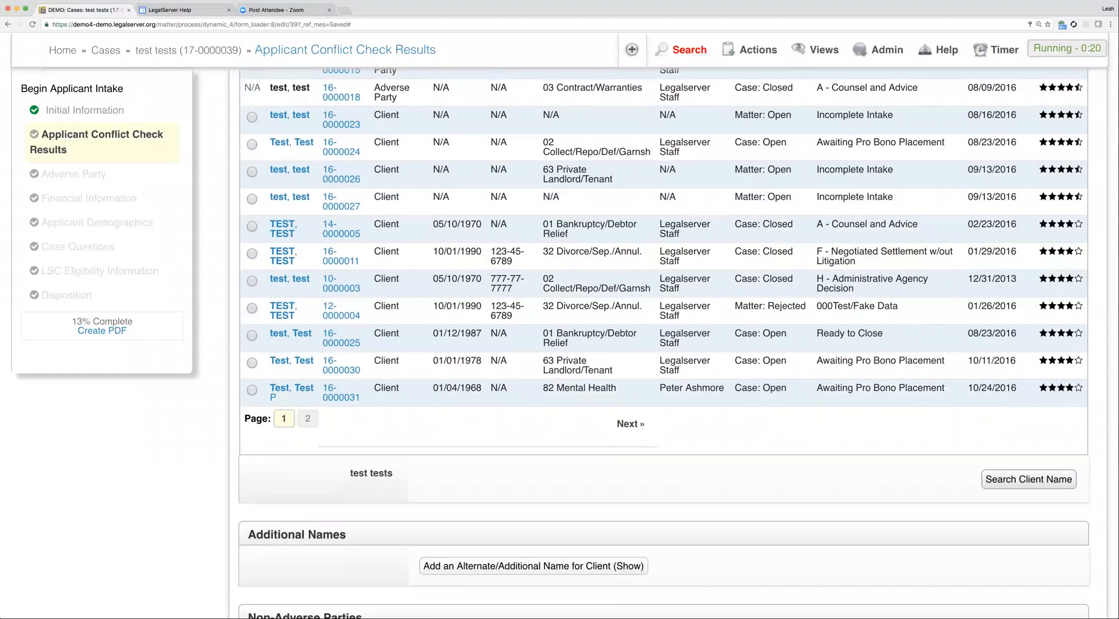
# - Scroll back to the top of the applicant conflict check results page
pyautogui.scroll(3)
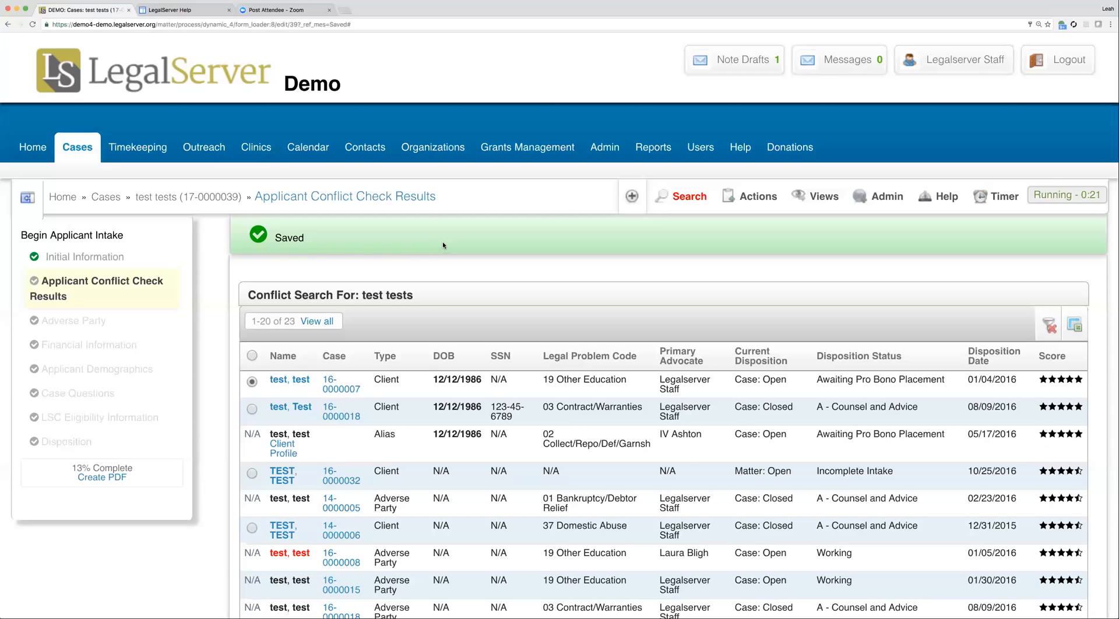
pyautogui.moveTo(432, 241)
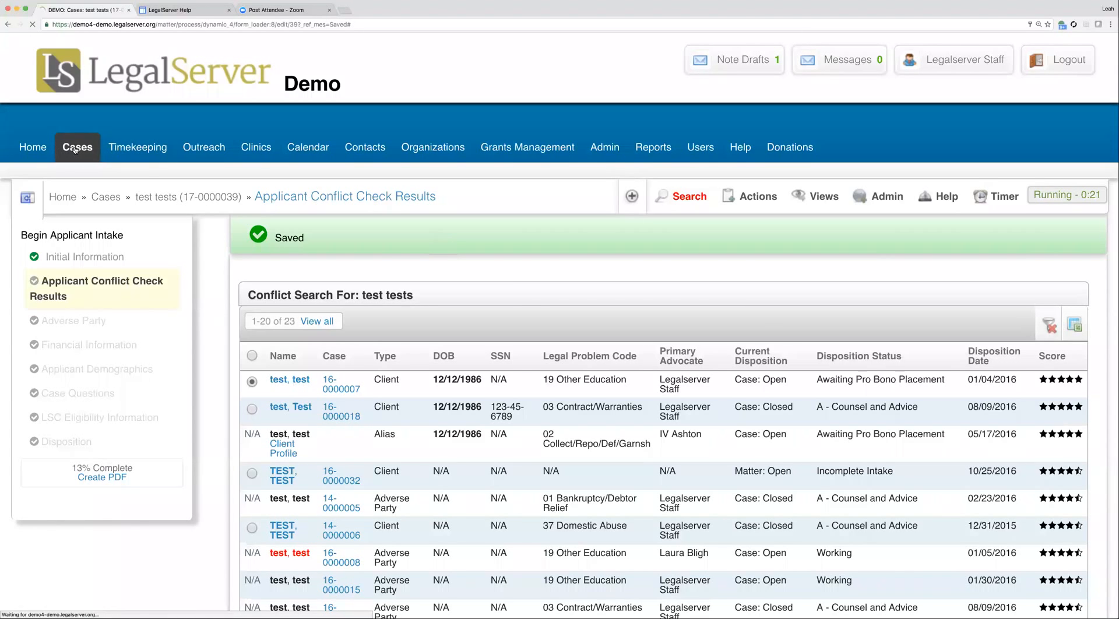
pyautogui.click(76, 147)
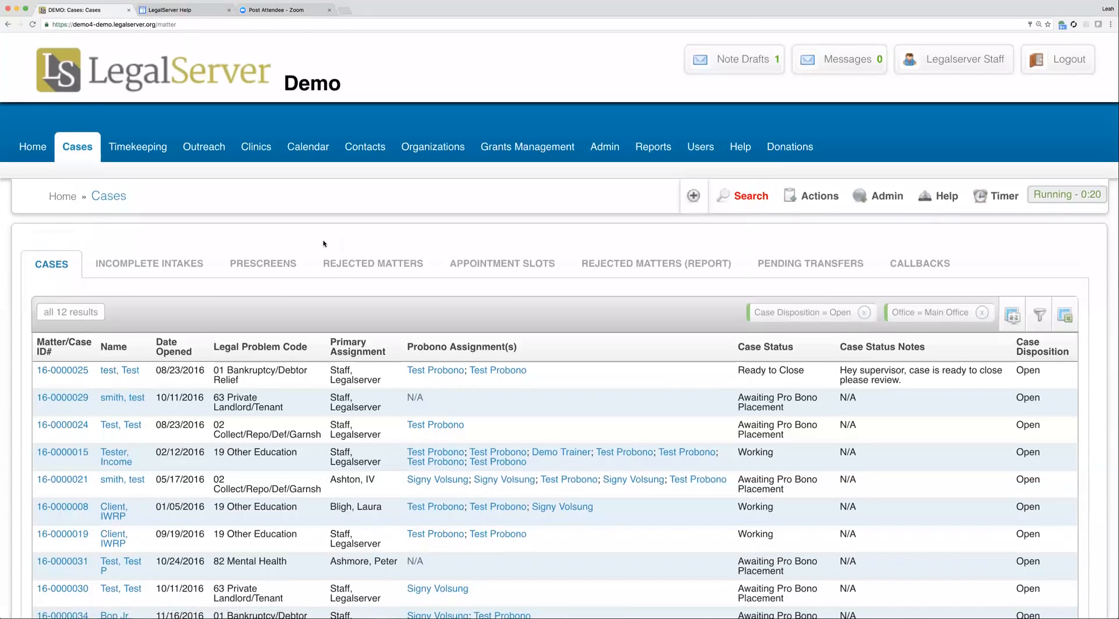
pyautogui.scroll(-3)
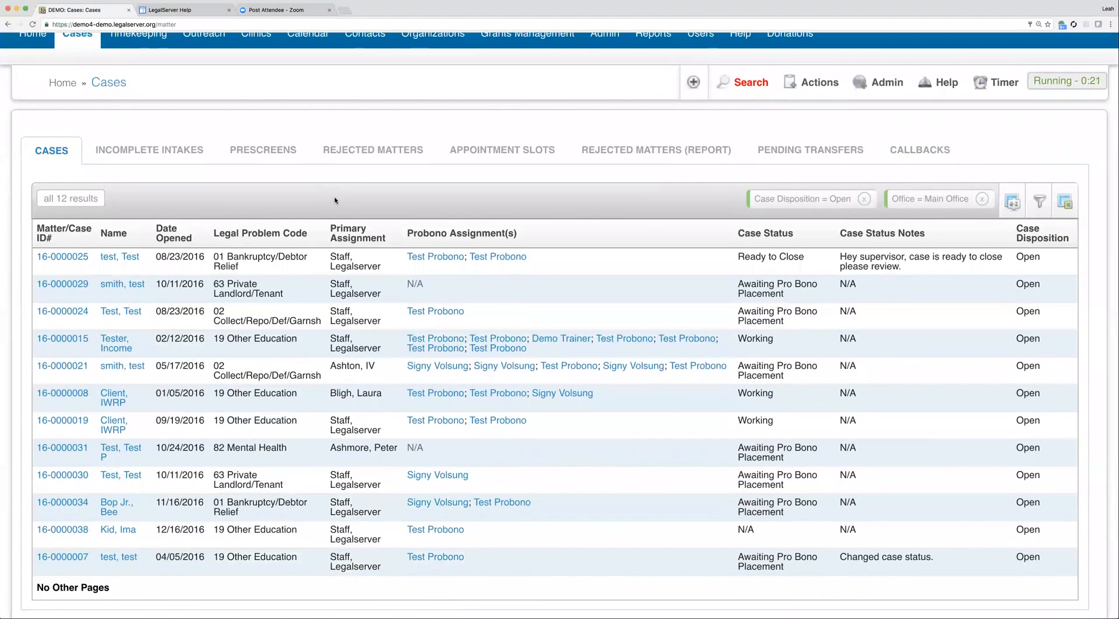
pyautogui.moveTo(431, 193)
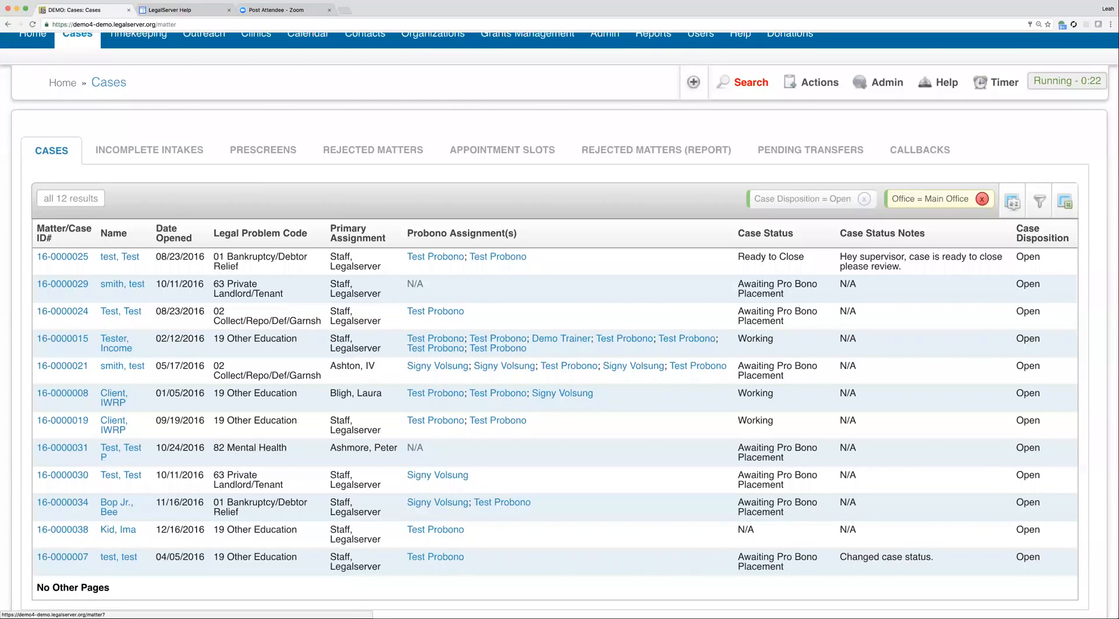
# - Remove the 'Office = Main Office' filter chip from the Cases list
pyautogui.click(986, 199)
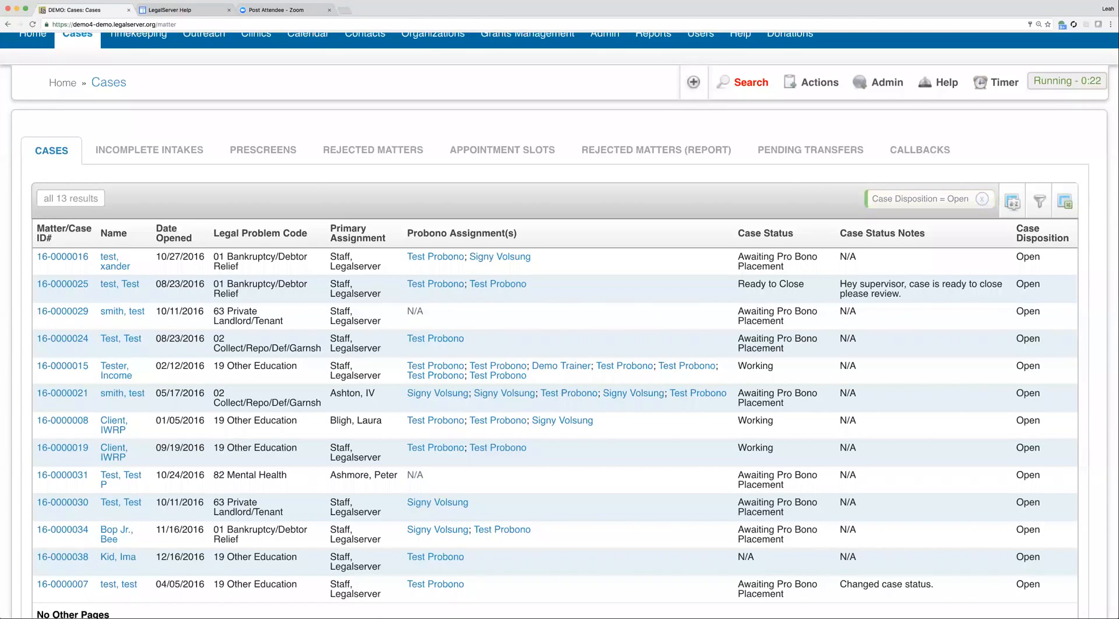
pyautogui.moveTo(1039, 200)
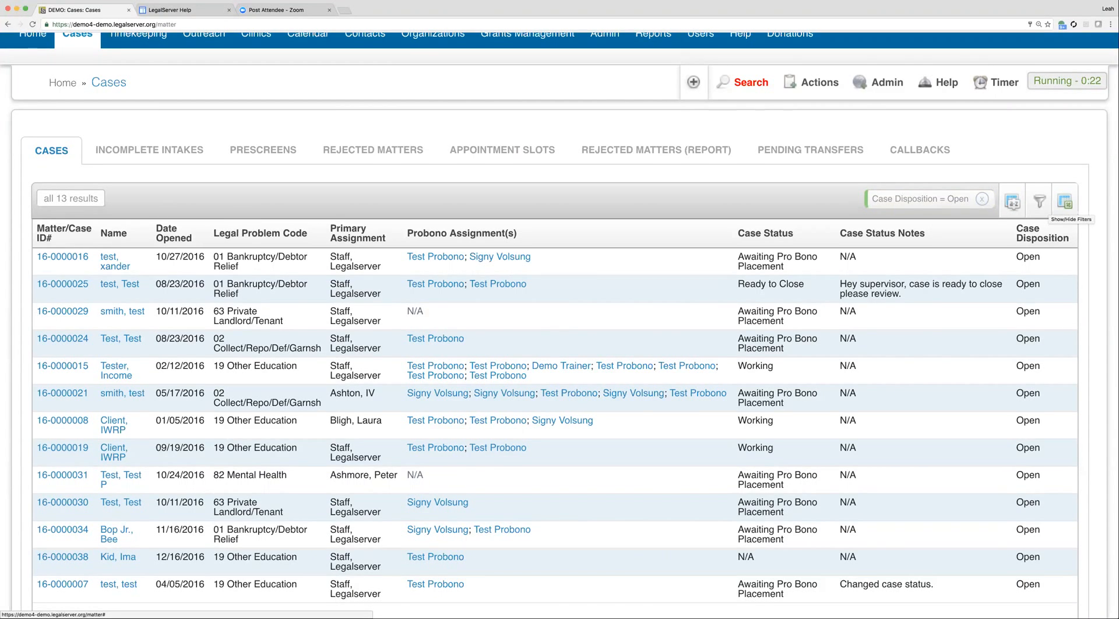
# - In the filter panel, add Pending alongside Open under Case Disposition
pyautogui.click(1064, 201)
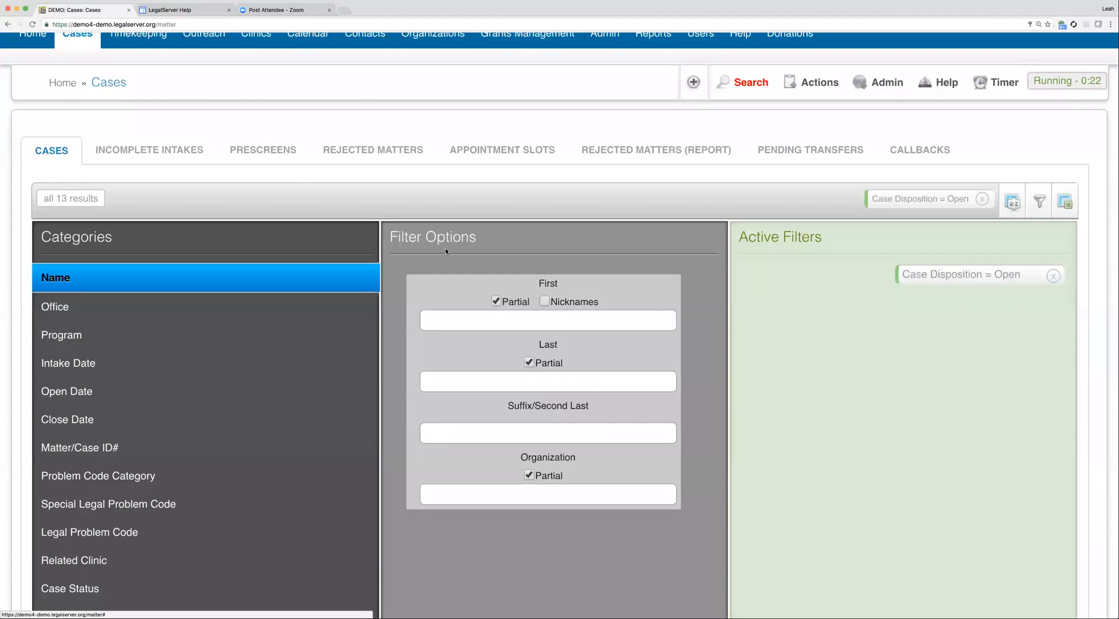
pyautogui.scroll(-3)
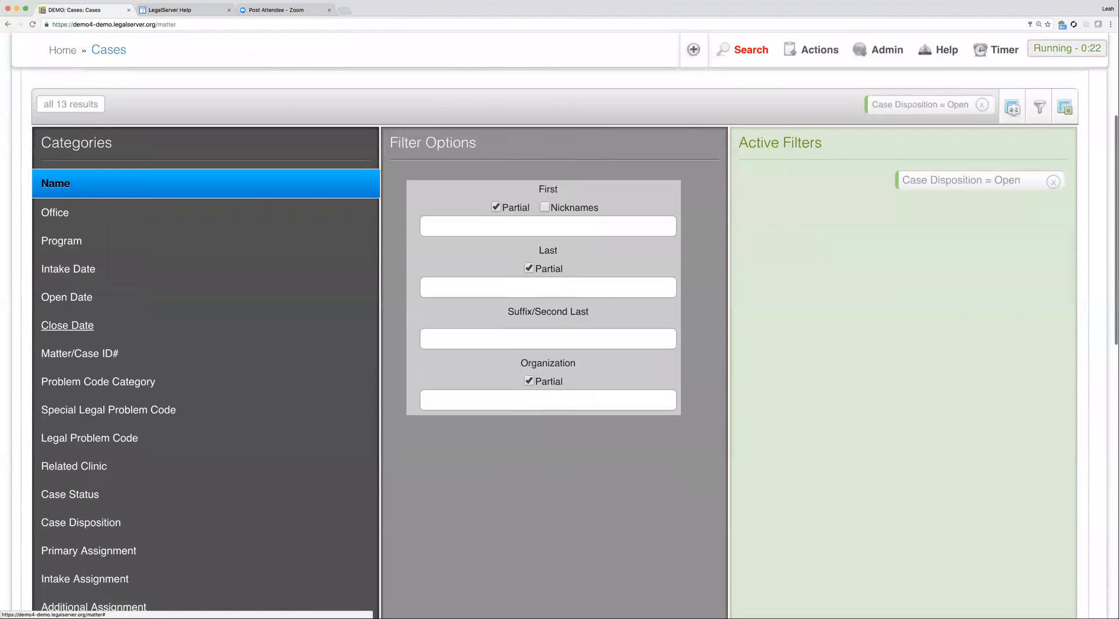
pyautogui.scroll(-3)
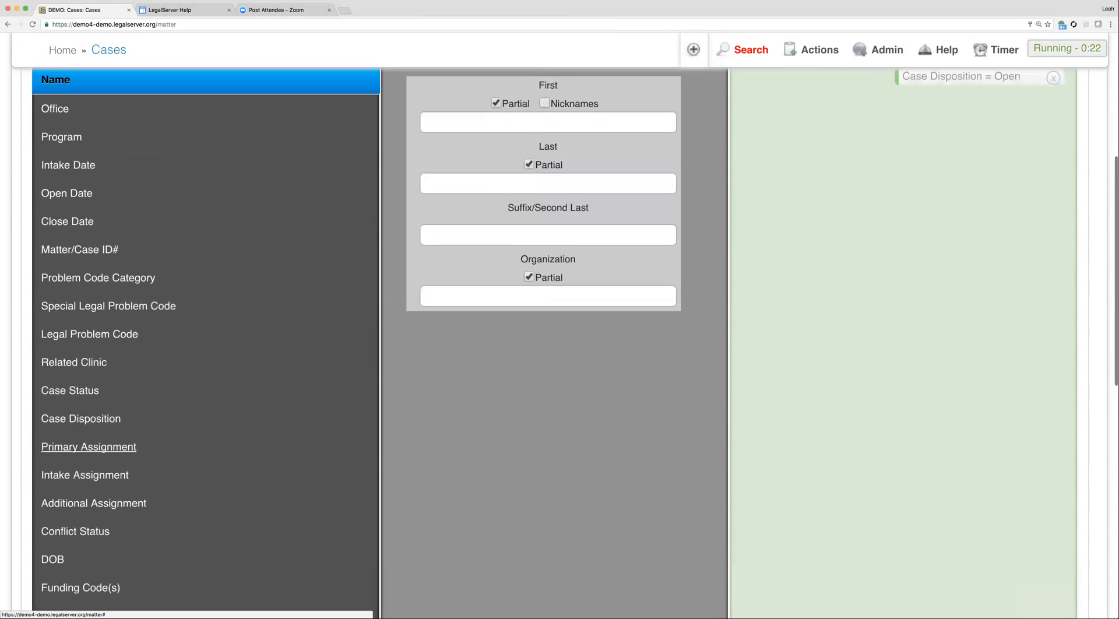
pyautogui.scroll(3)
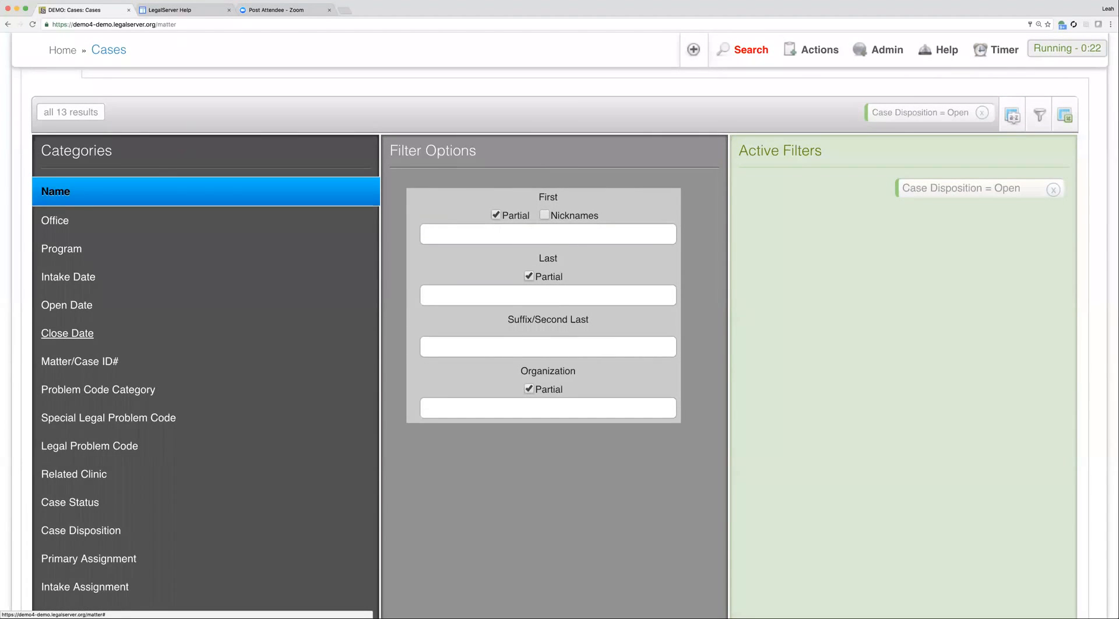
pyautogui.scroll(-3)
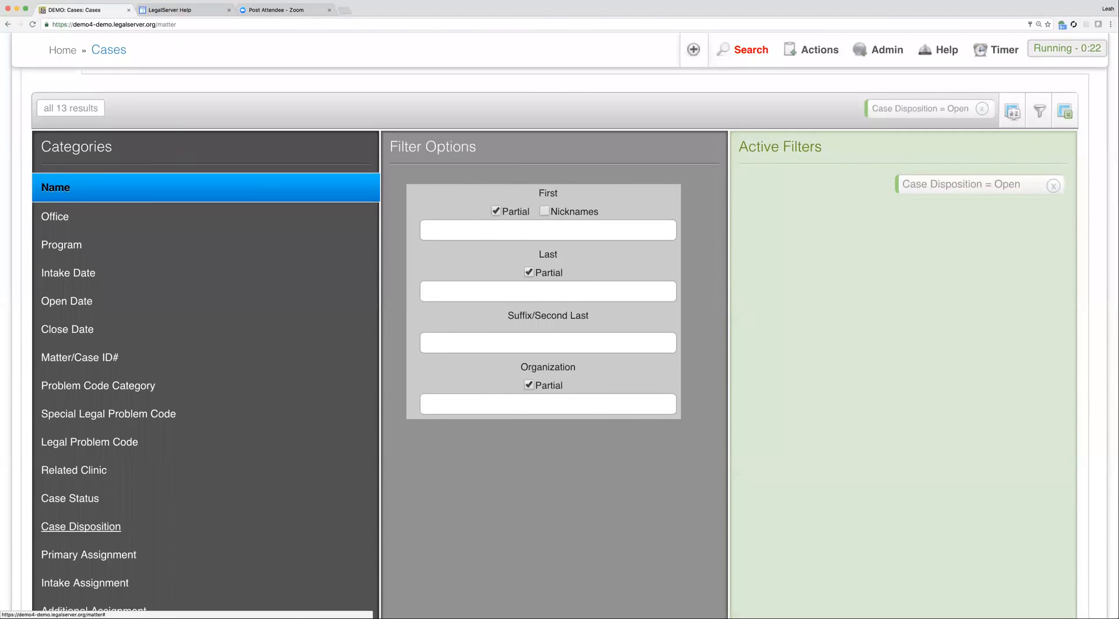
pyautogui.click(81, 526)
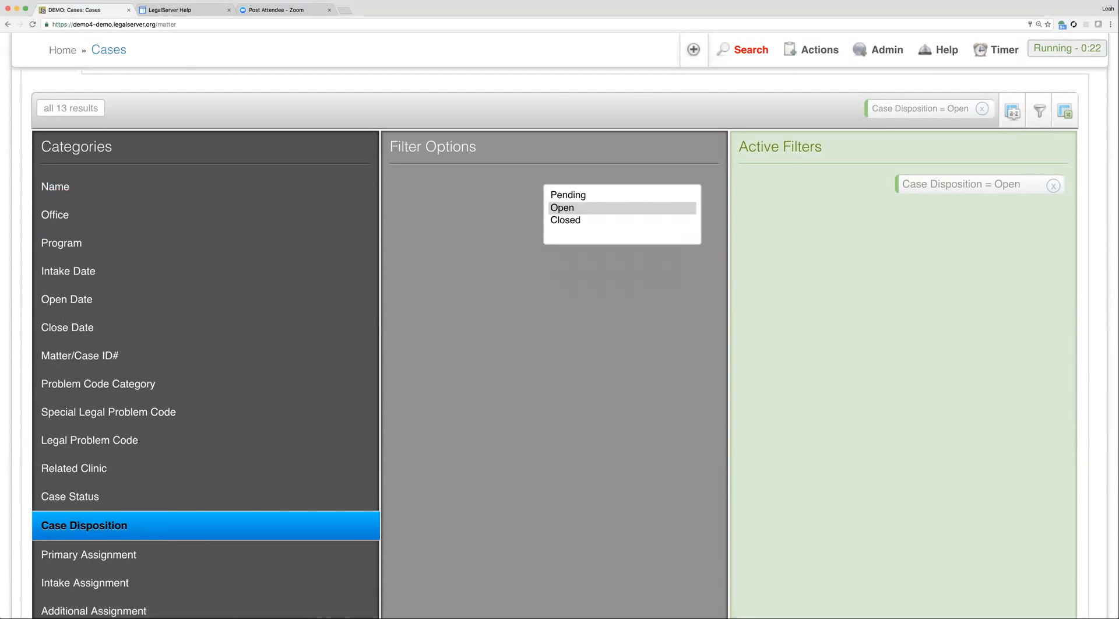
pyautogui.moveTo(551, 238)
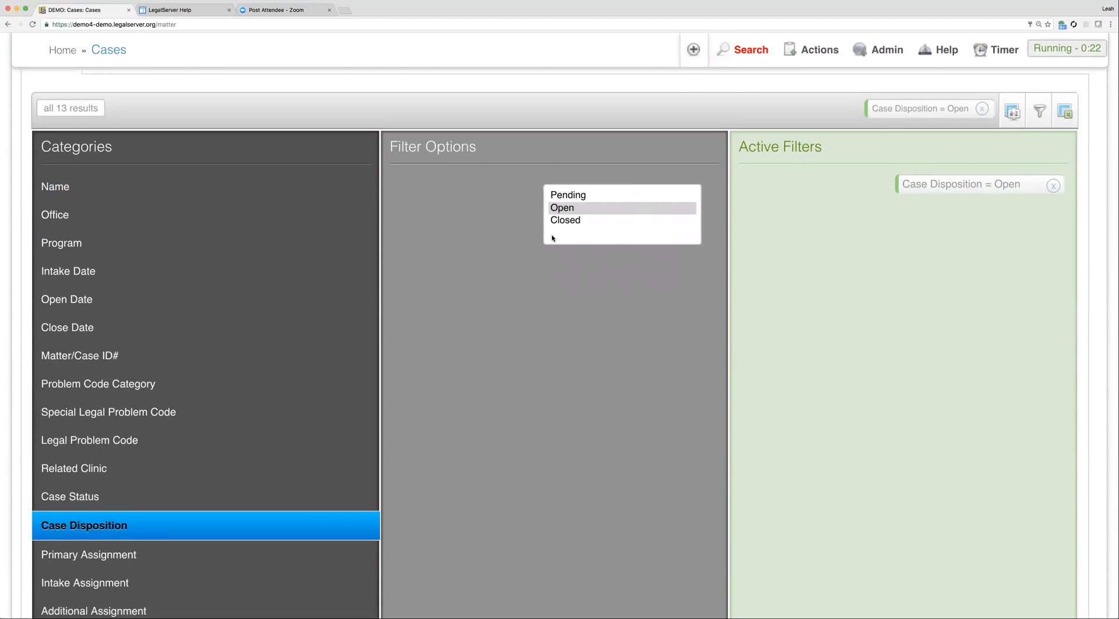
pyautogui.moveTo(598, 254)
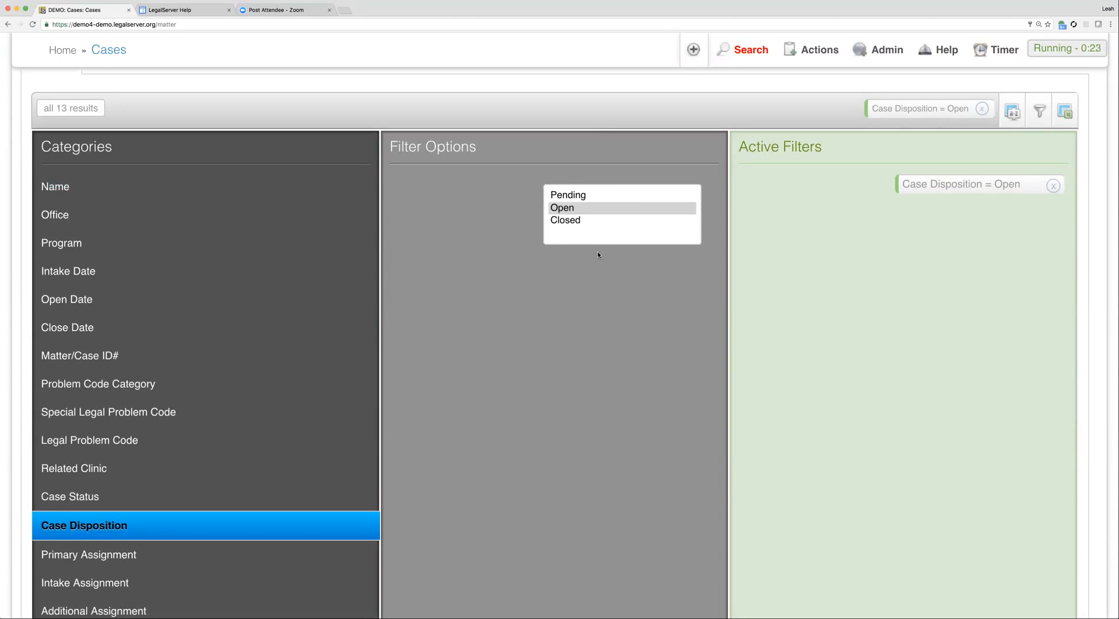
pyautogui.moveTo(571, 209)
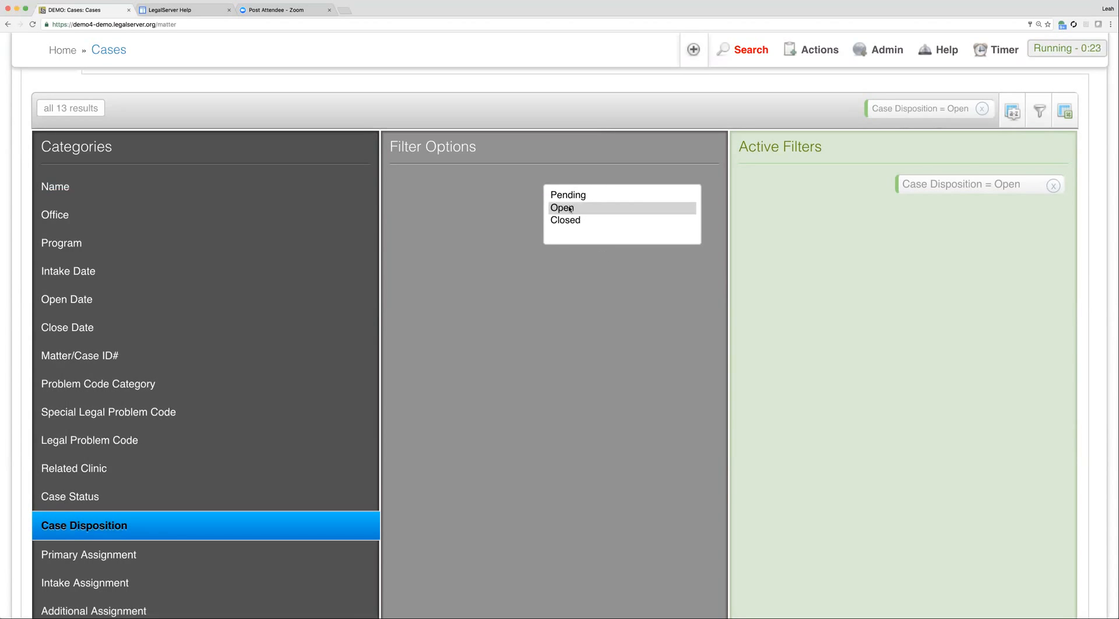
pyautogui.click(567, 194)
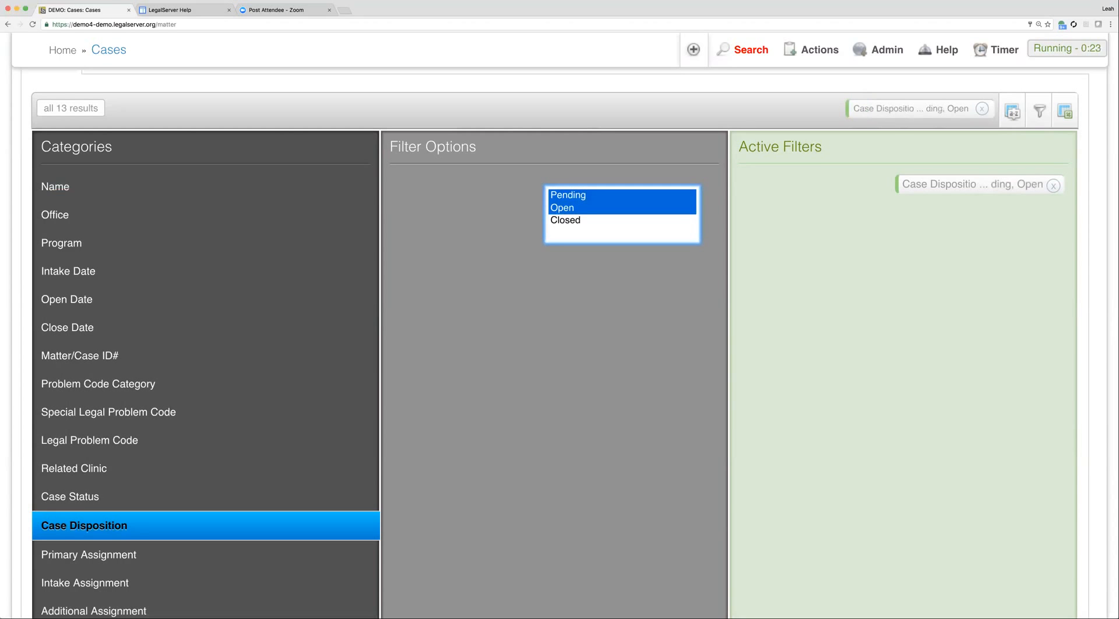
pyautogui.moveTo(641, 279)
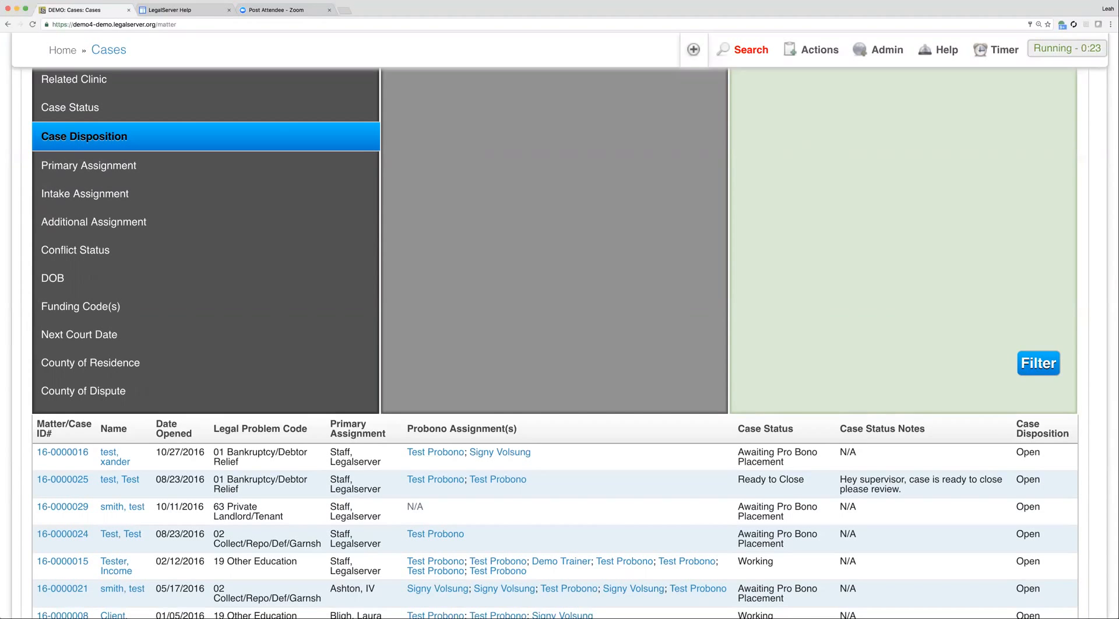
# - Apply the Pending-and-Open disposition filter and review the 13 results
pyautogui.click(1037, 362)
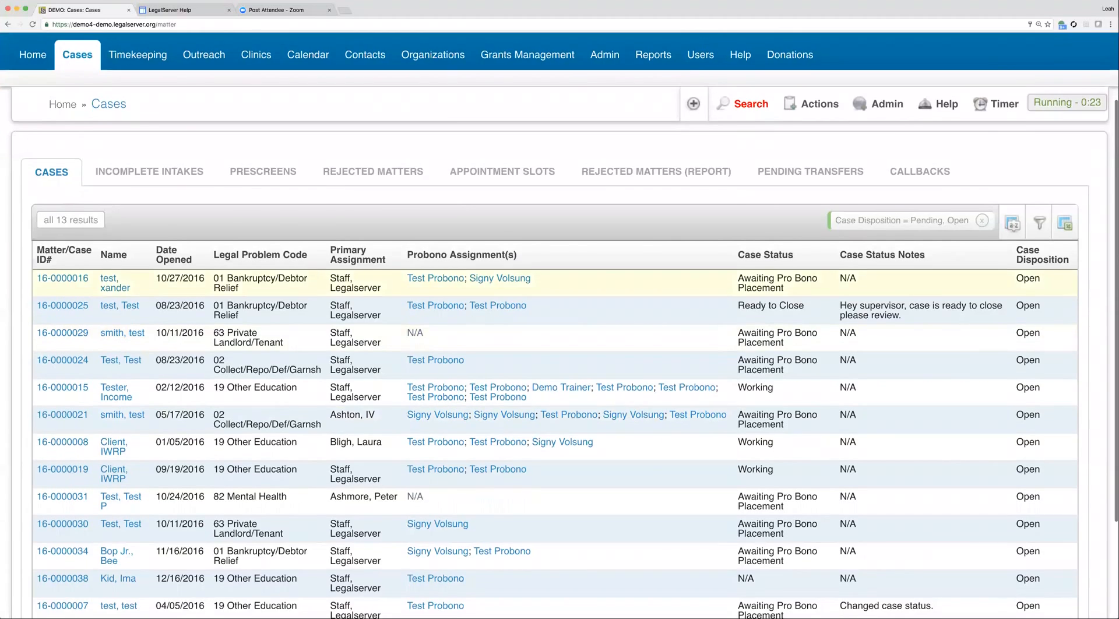
pyautogui.scroll(-3)
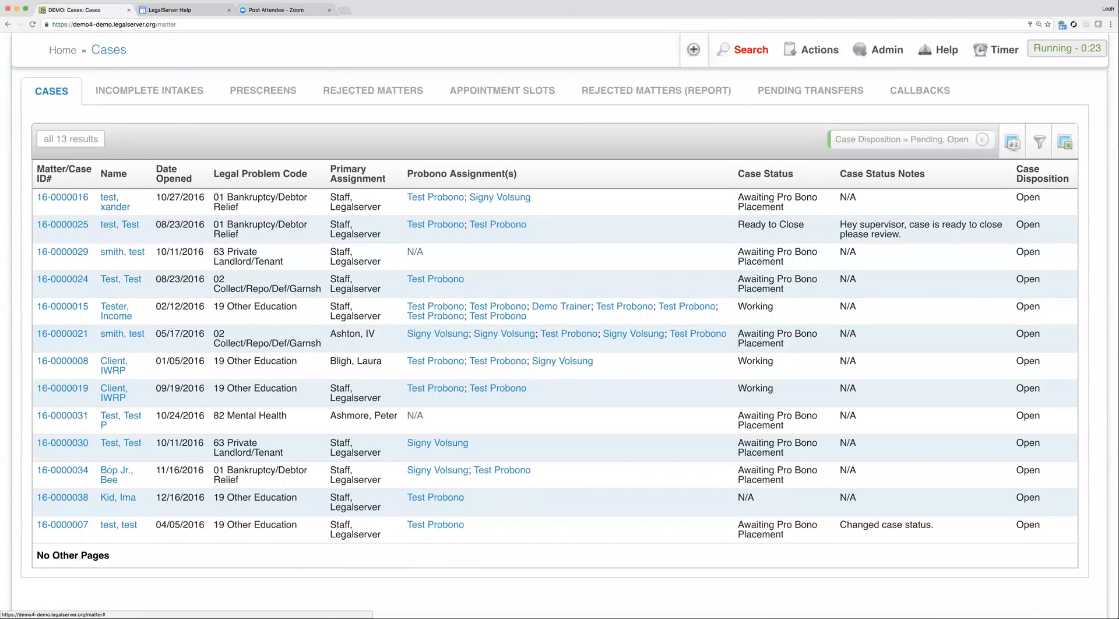
# - Switch the Case Disposition filter to Open and Closed, giving 18 cases
pyautogui.click(1039, 139)
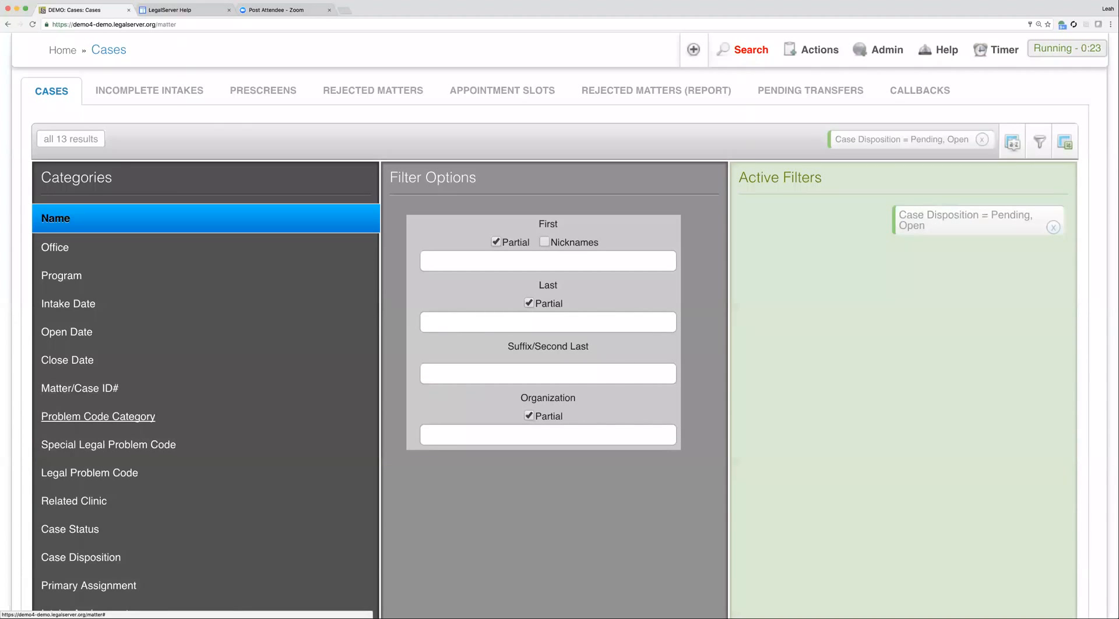
pyautogui.rightClick(98, 416)
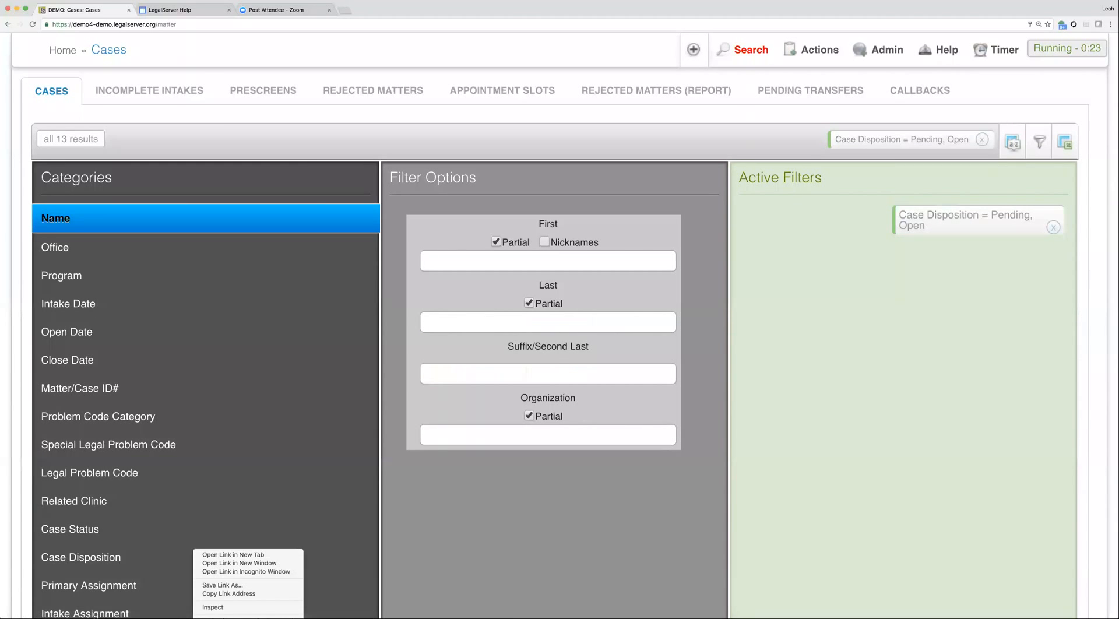
pyautogui.click(565, 250)
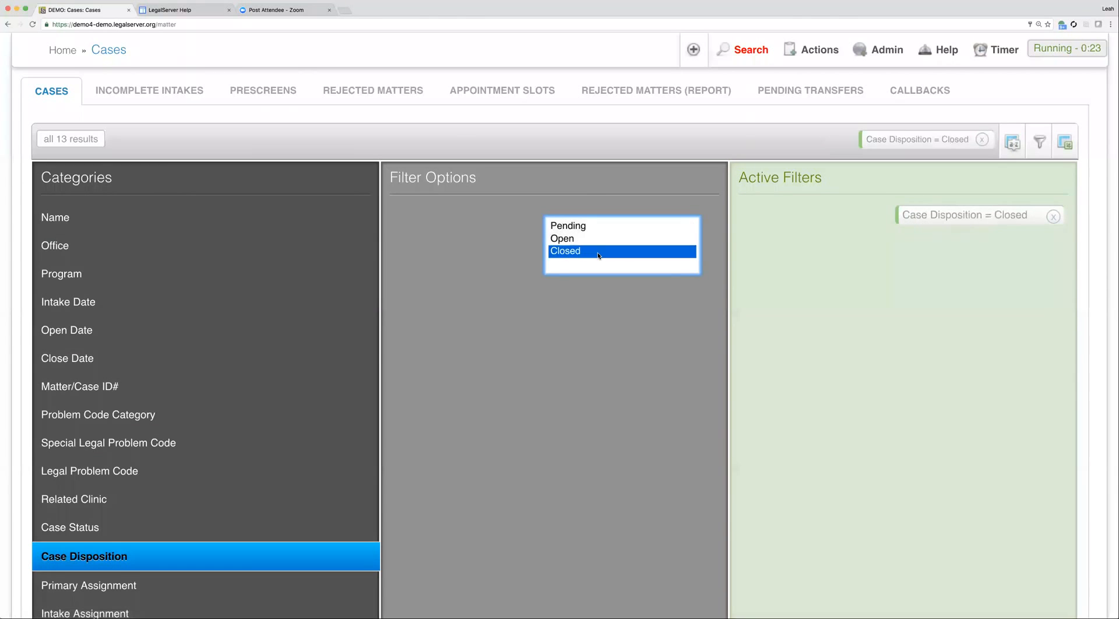
pyautogui.click(562, 238)
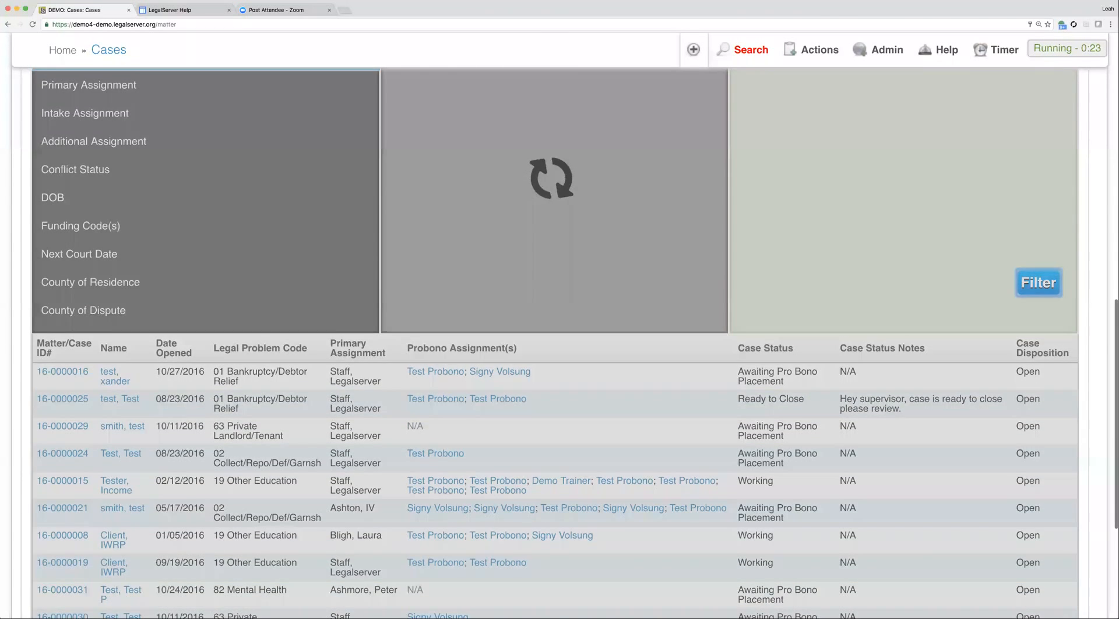
pyautogui.click(1037, 282)
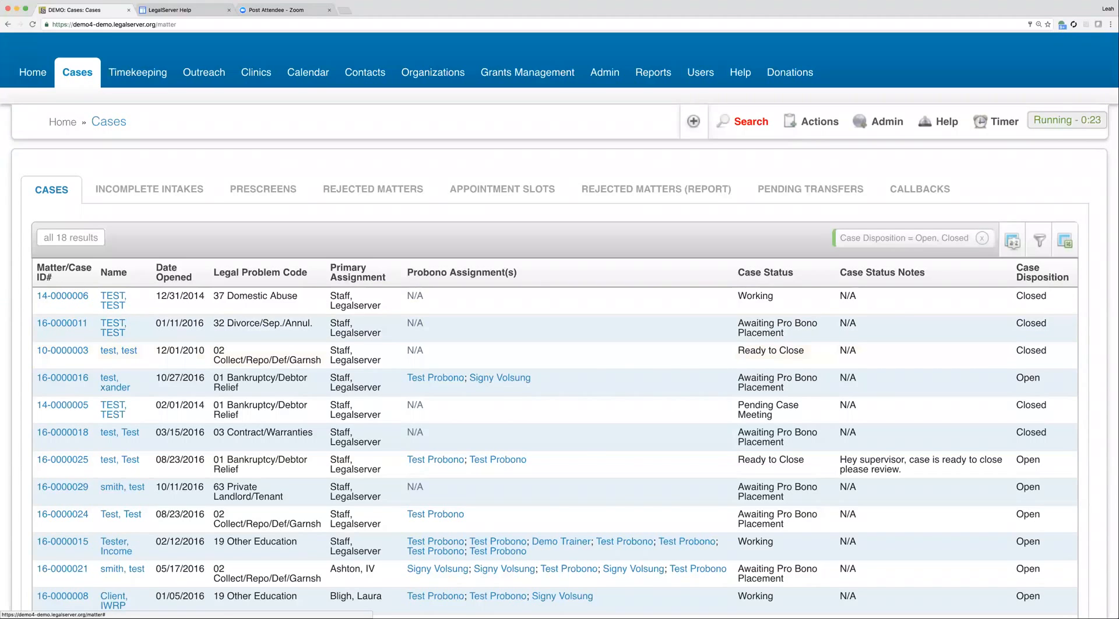
pyautogui.click(1039, 238)
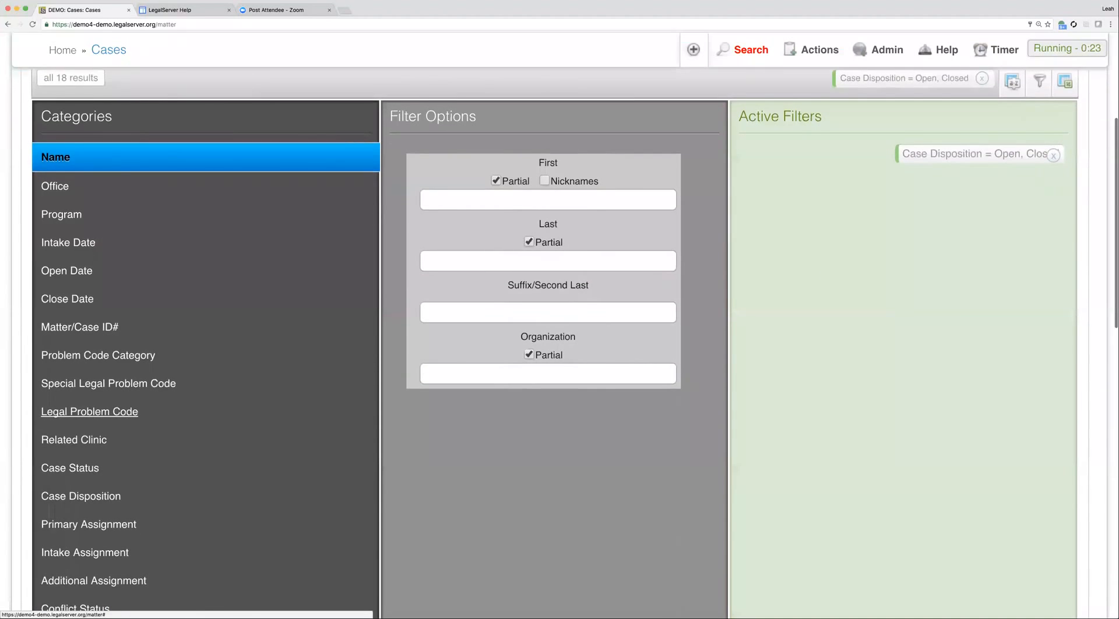
pyautogui.click(89, 411)
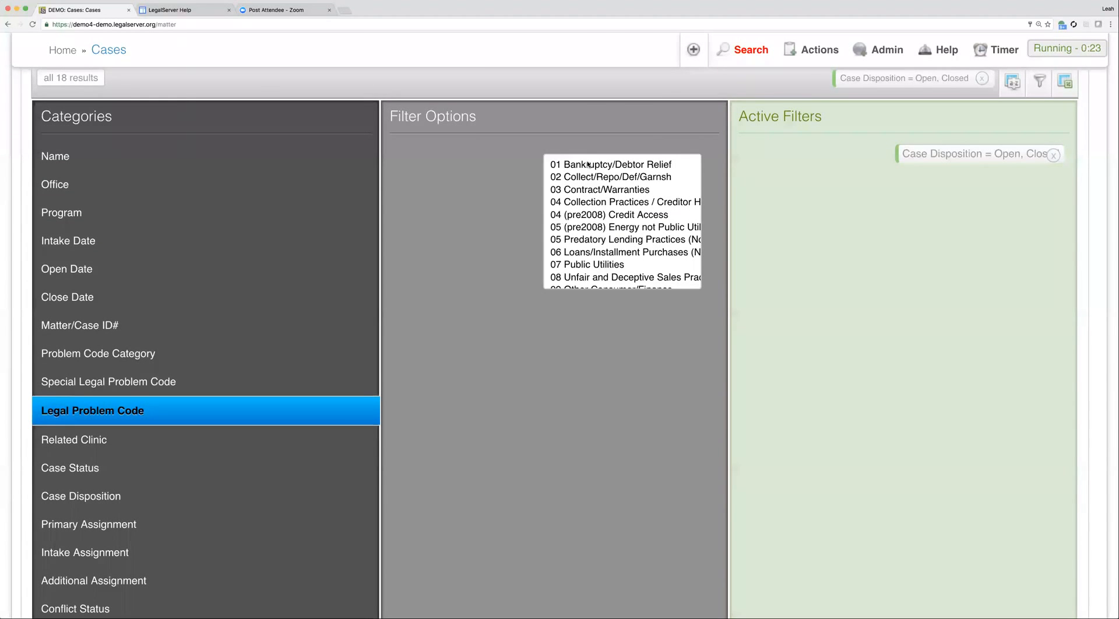
# - Filter on legal problem codes 01 Bankruptcy/Debtor Relief through 09 Other Consumer/Finance
pyautogui.click(610, 164)
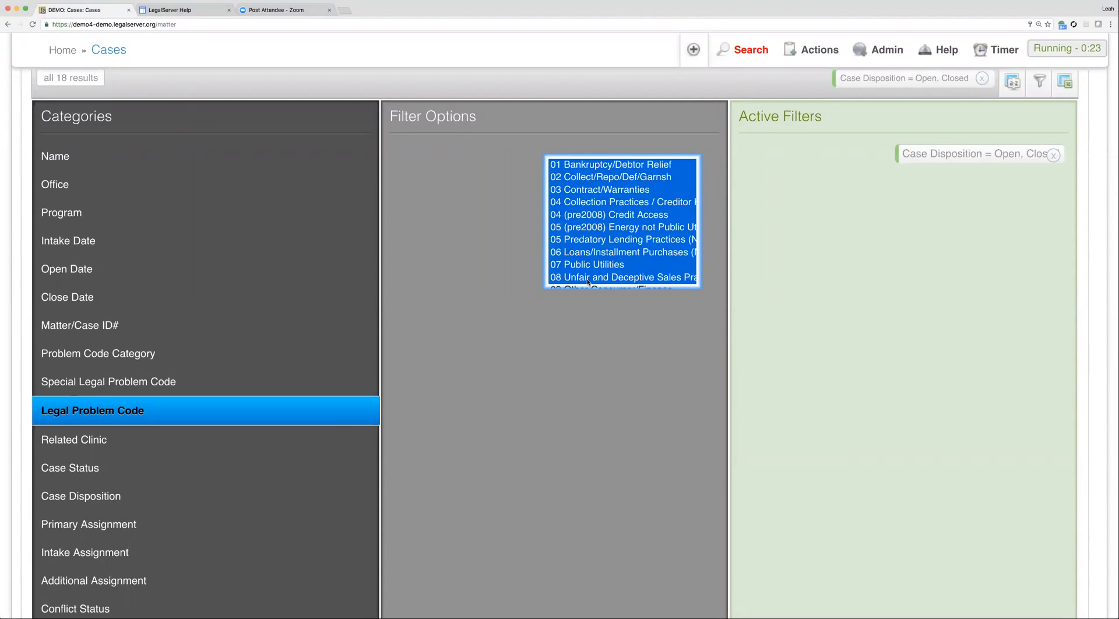
pyautogui.scroll(-3)
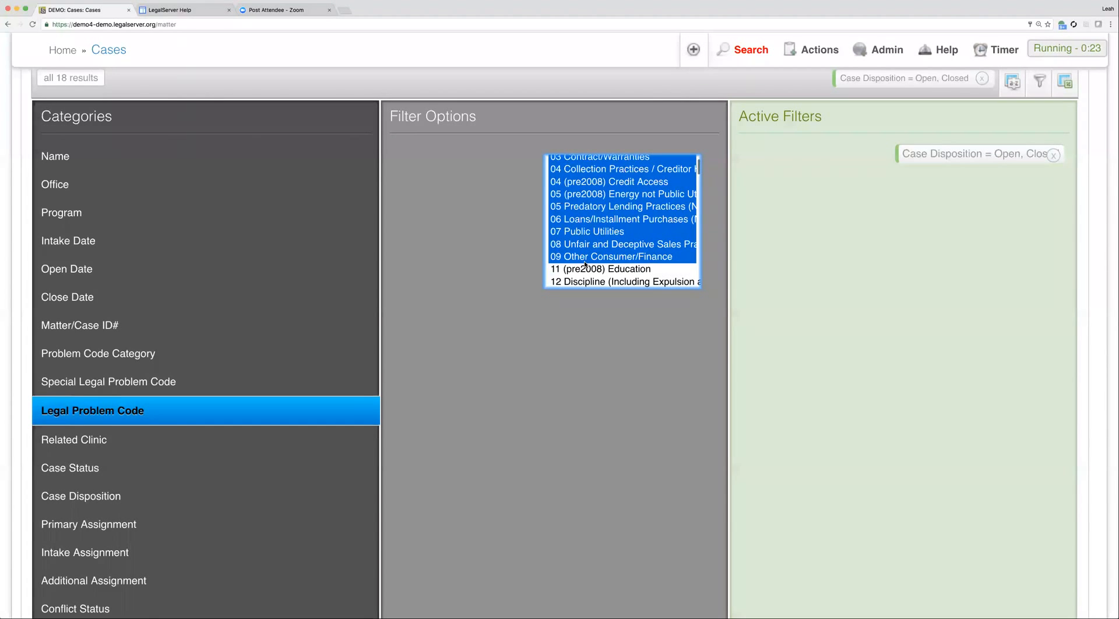
pyautogui.click(613, 256)
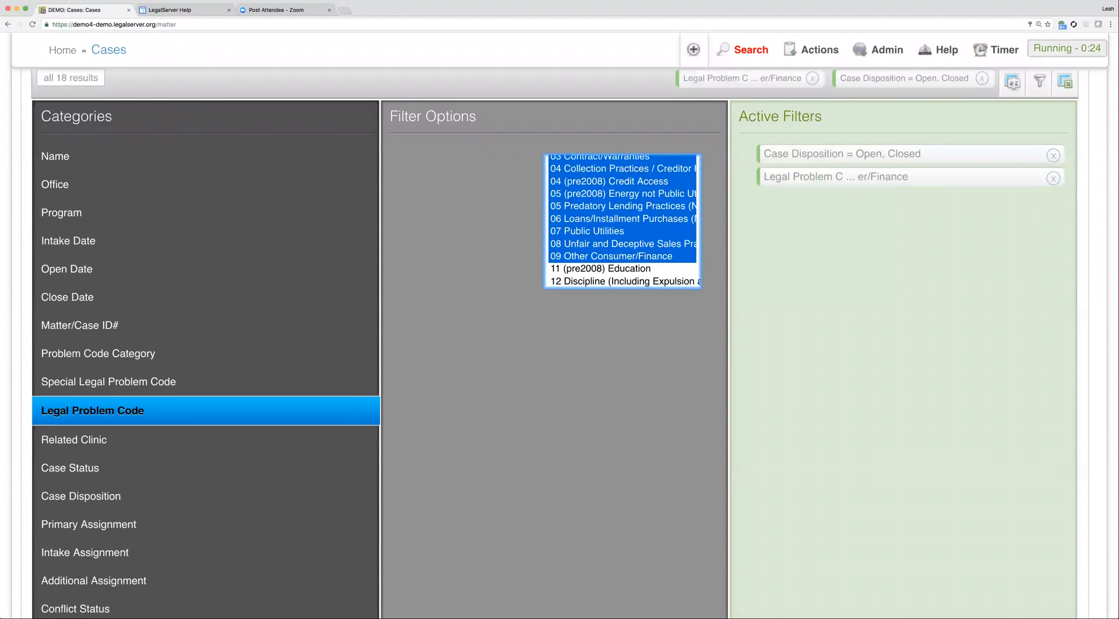
pyautogui.scroll(-3)
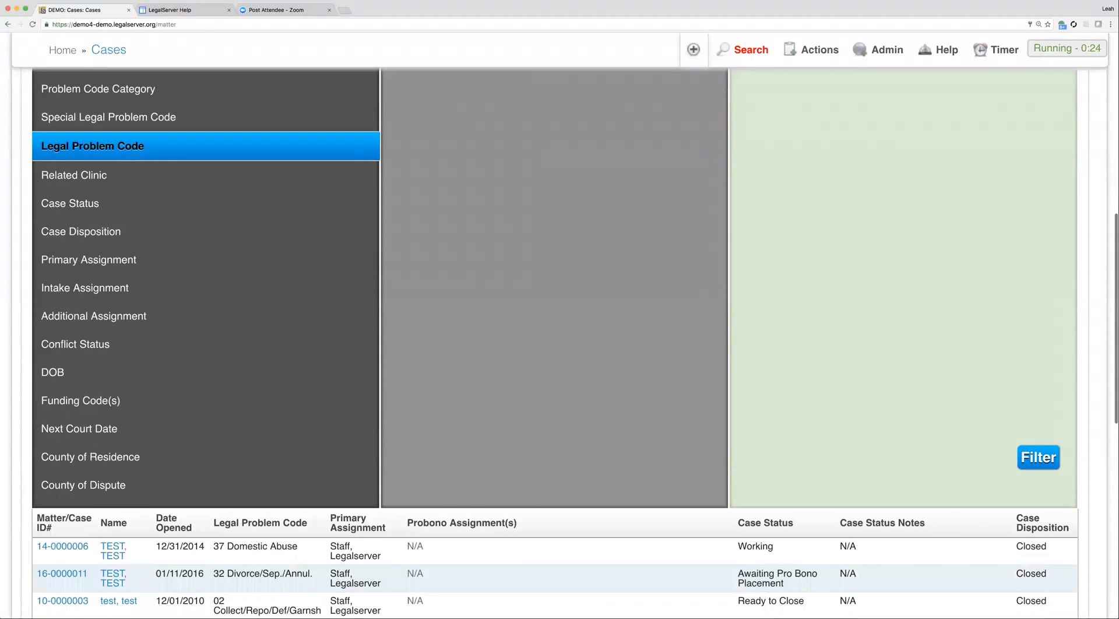
pyautogui.click(1037, 456)
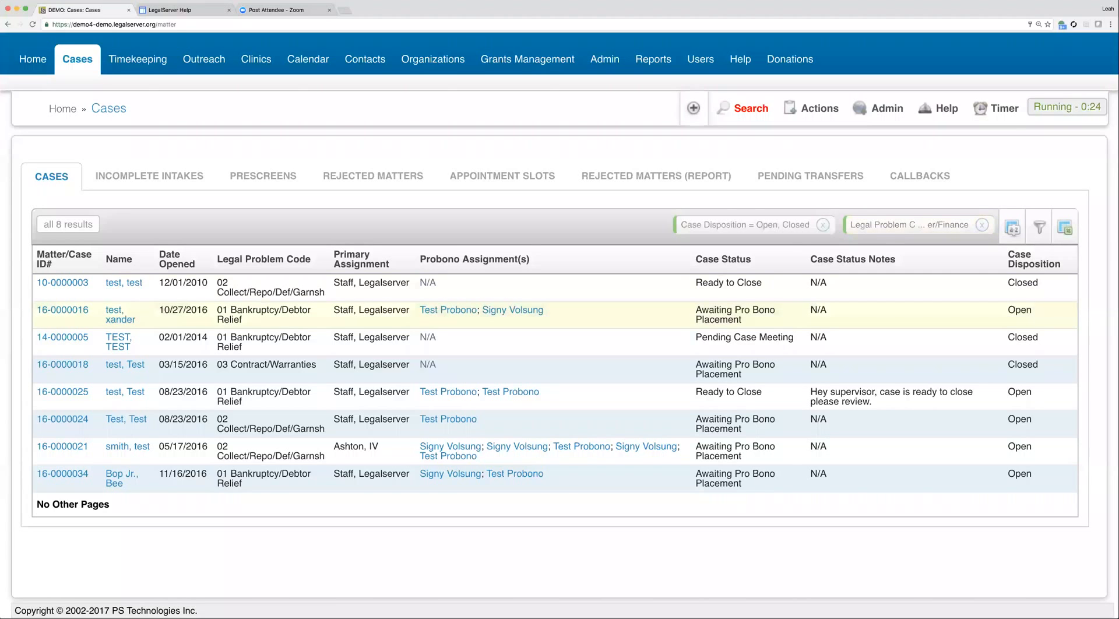
pyautogui.click(1039, 227)
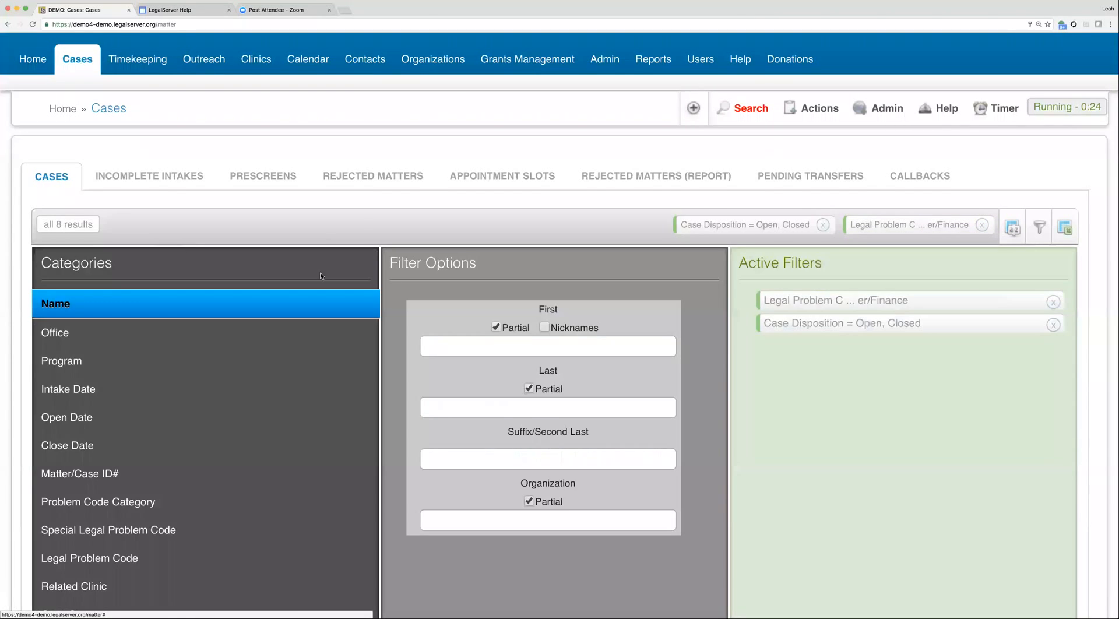
pyautogui.scroll(-3)
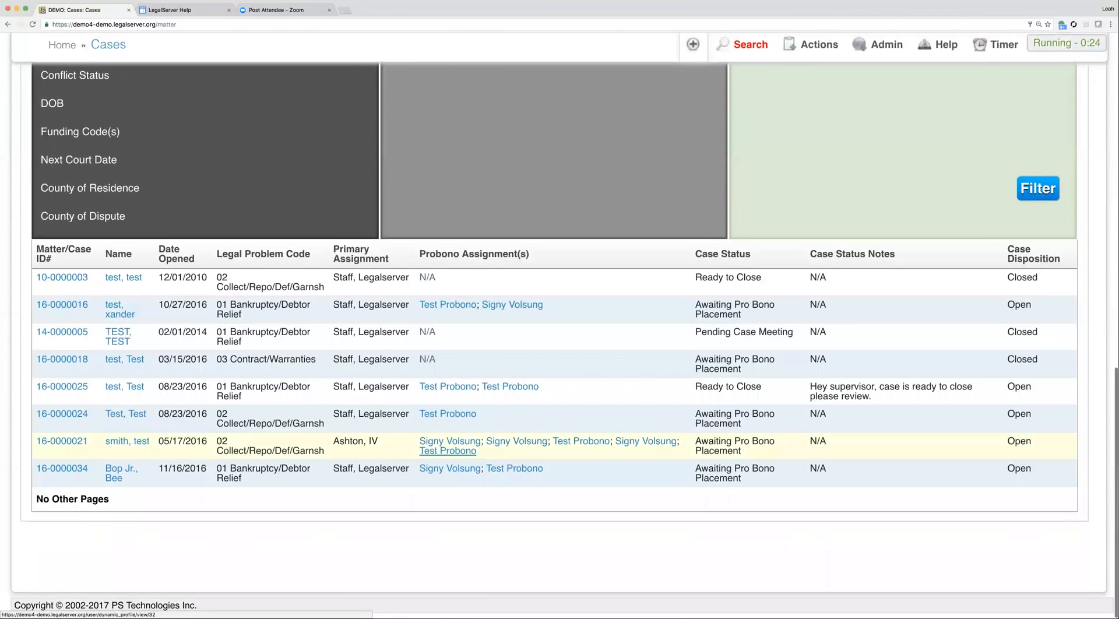
pyautogui.click(1036, 188)
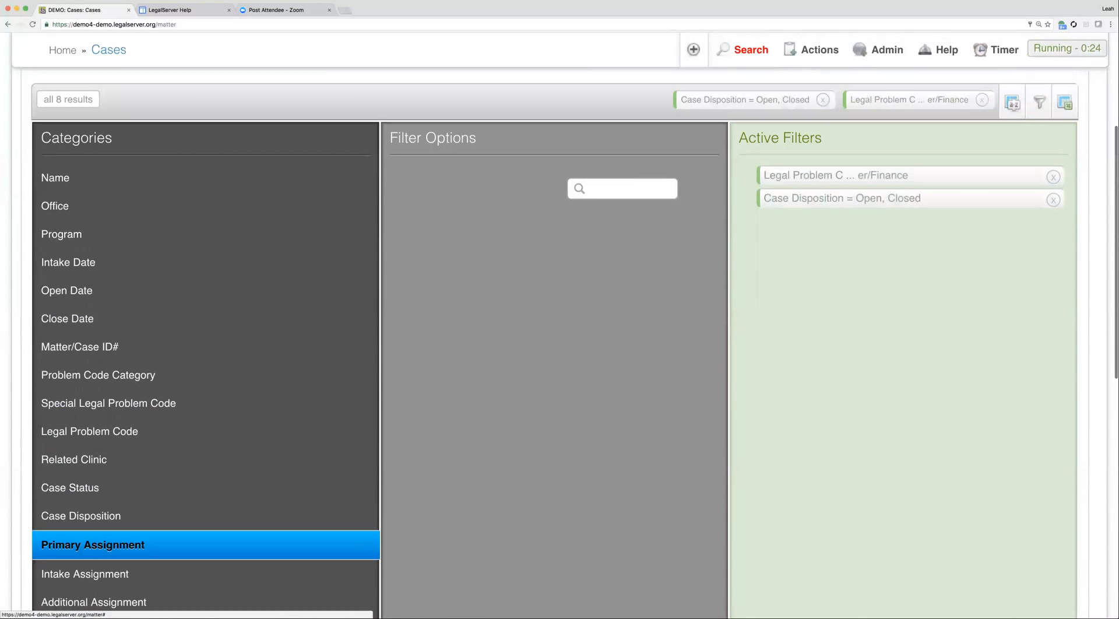
pyautogui.click(622, 188)
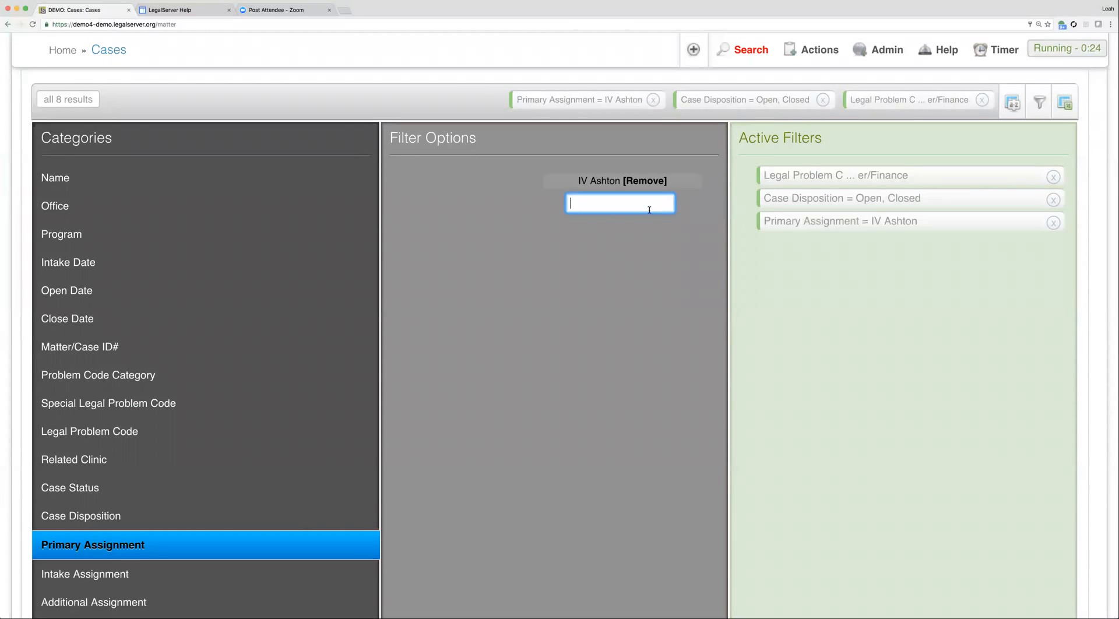
pyautogui.scroll(-3)
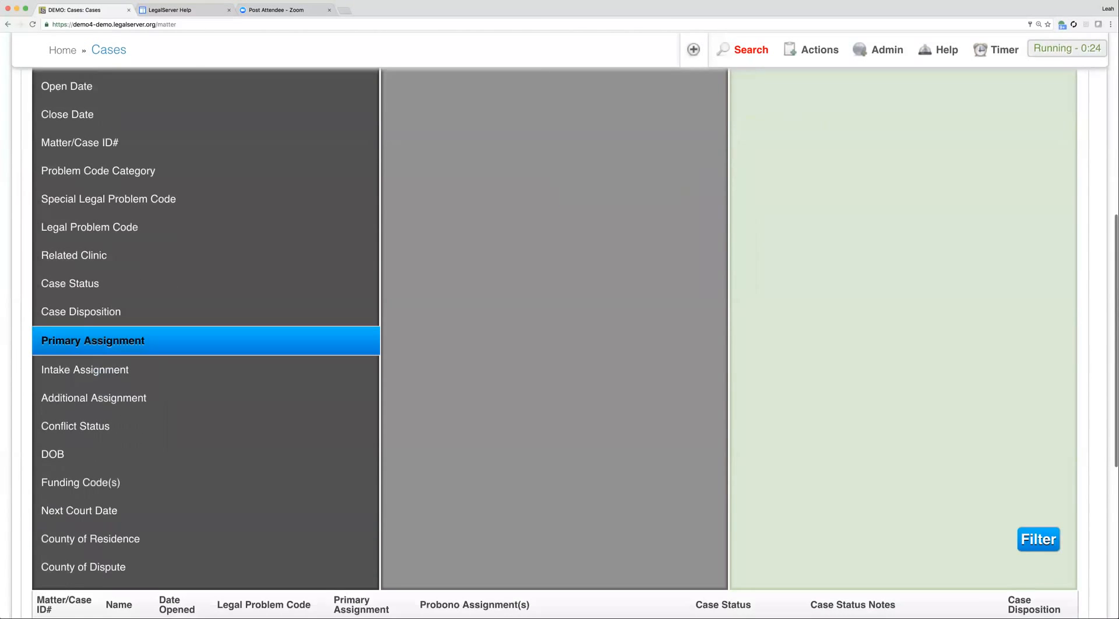
pyautogui.click(1037, 538)
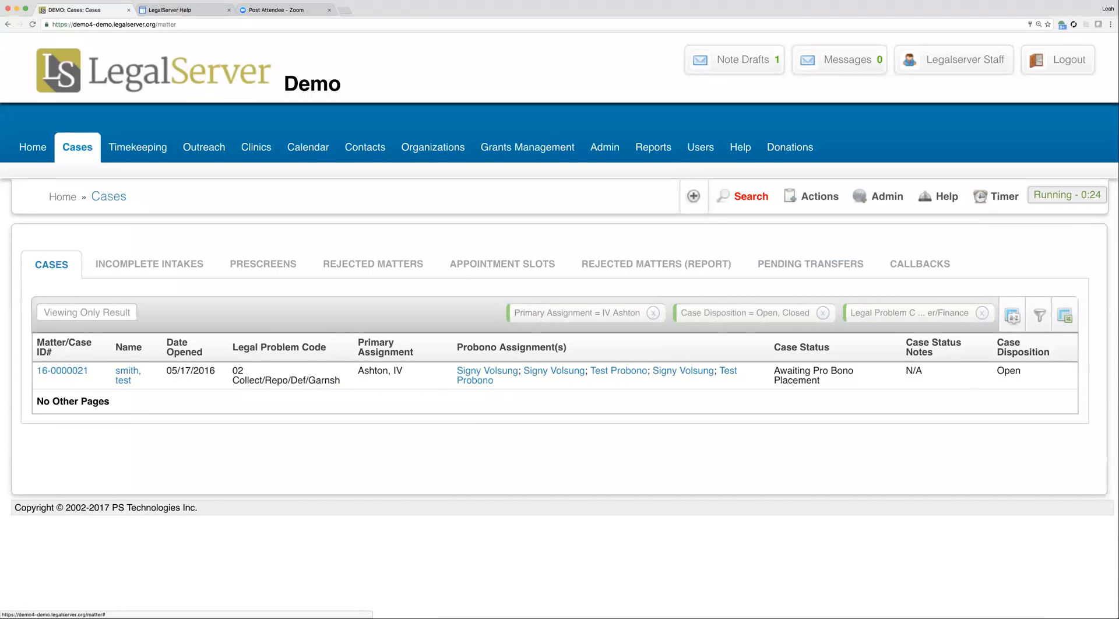
pyautogui.moveTo(1039, 314)
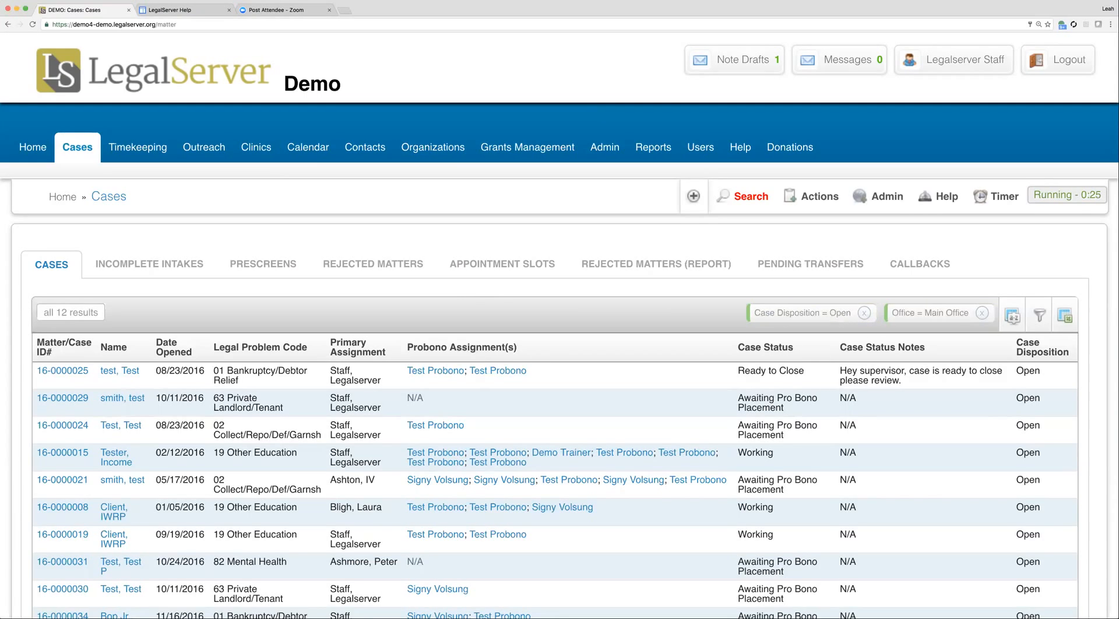
pyautogui.moveTo(572, 306)
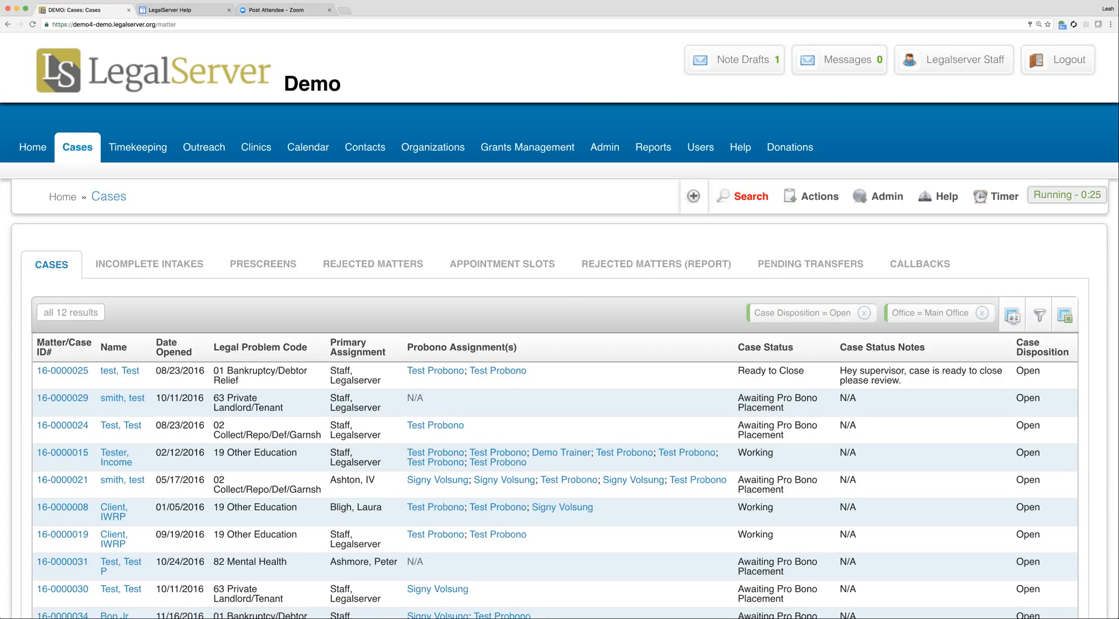
# - Toggle the Name sort, then sort by Legal Problem Code ascending from 01
pyautogui.click(114, 347)
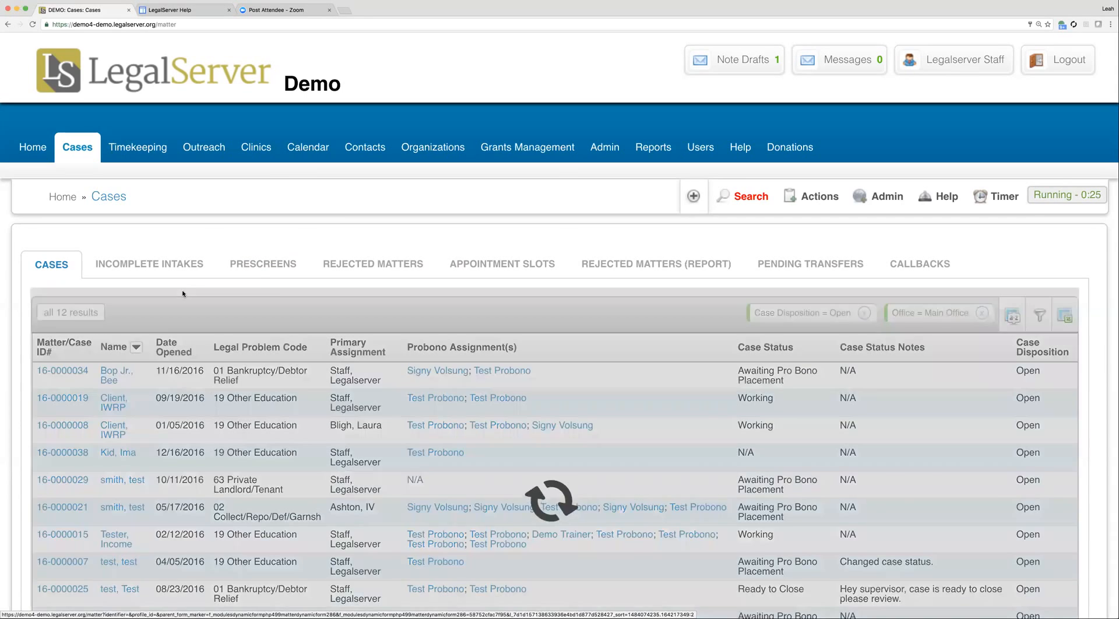
pyautogui.click(136, 348)
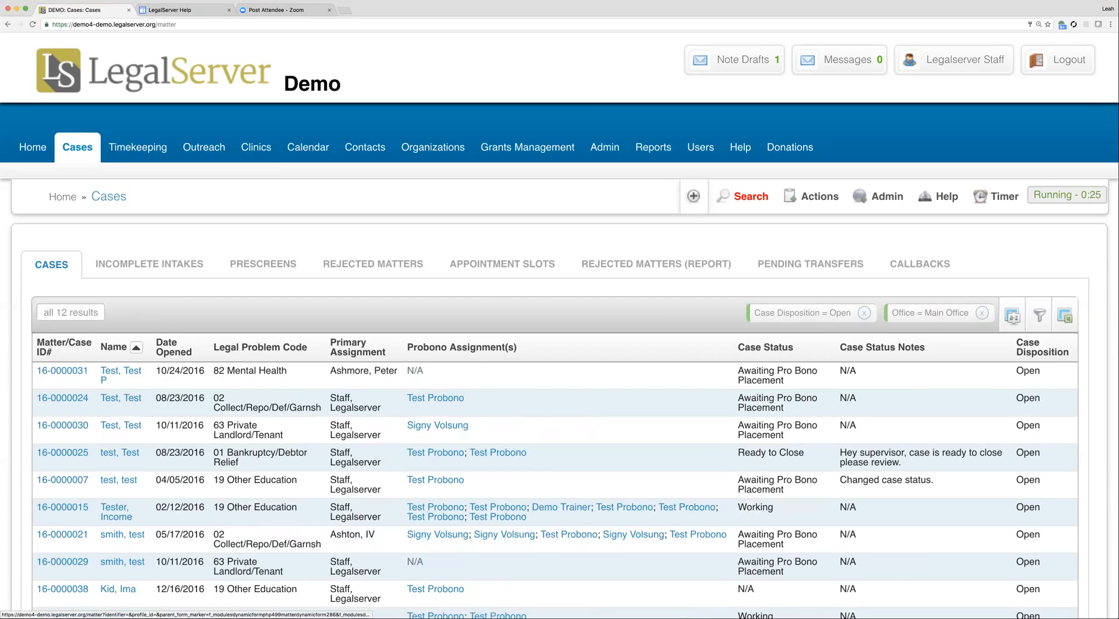
pyautogui.click(136, 347)
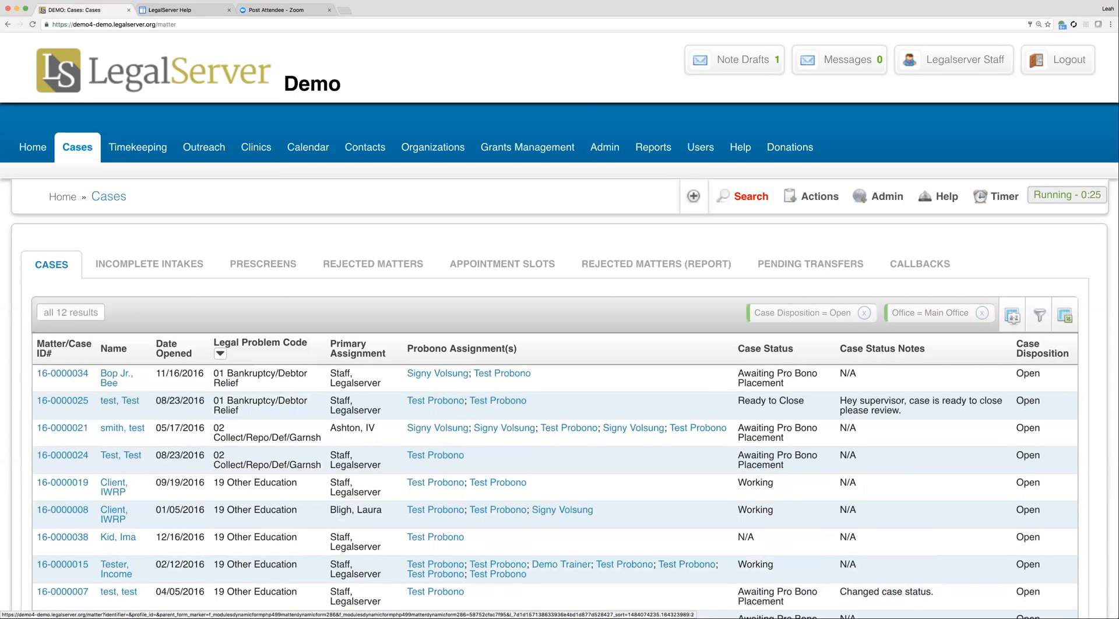
pyautogui.click(221, 353)
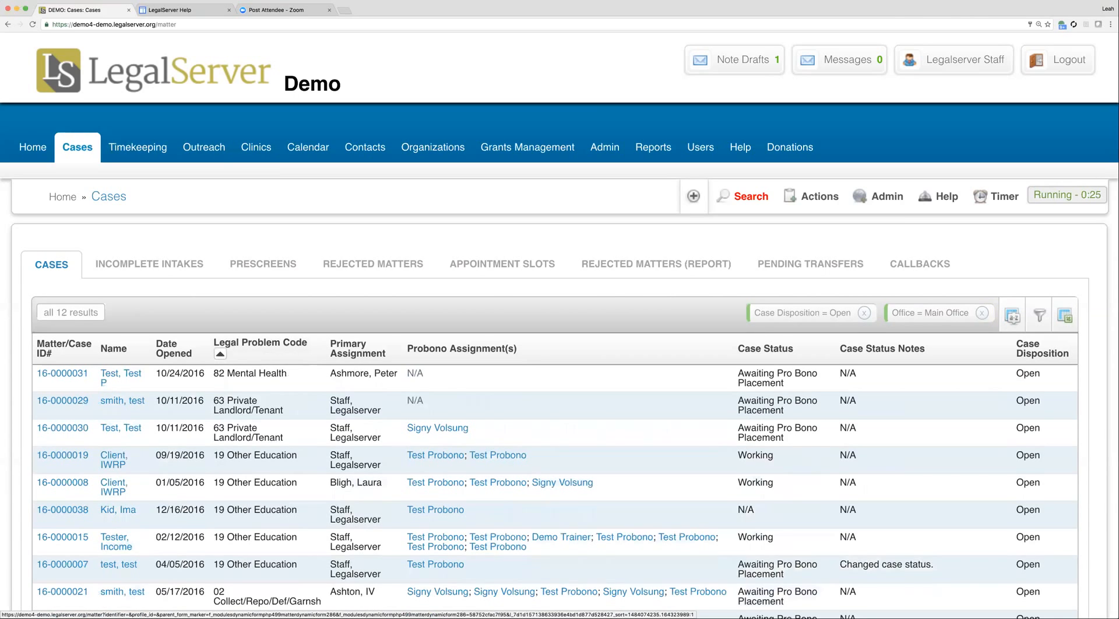
pyautogui.click(220, 352)
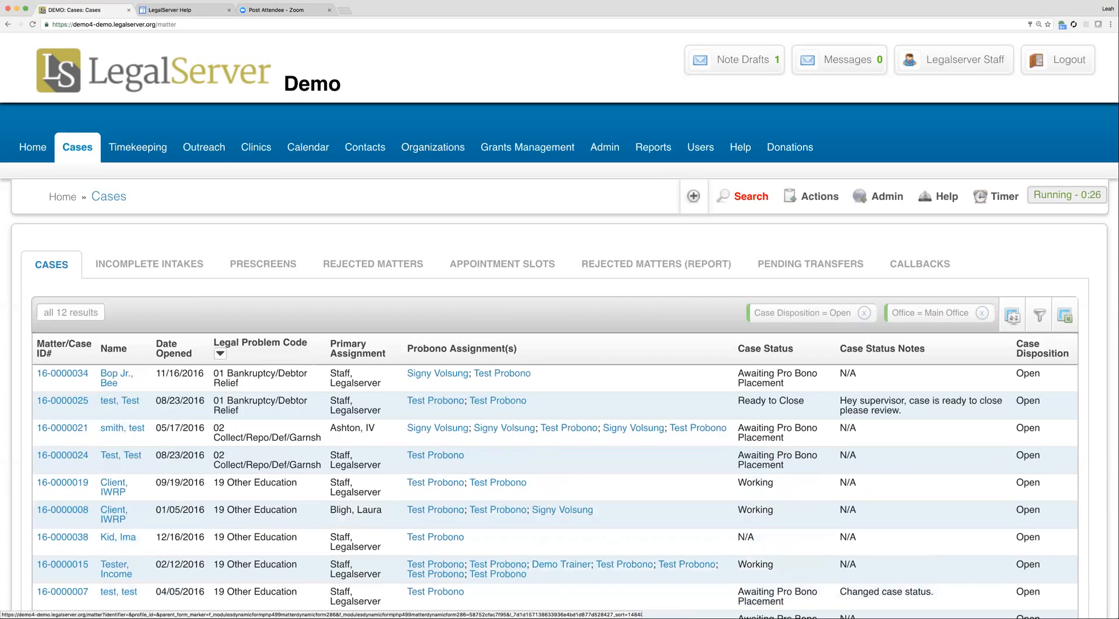
pyautogui.moveTo(528, 310)
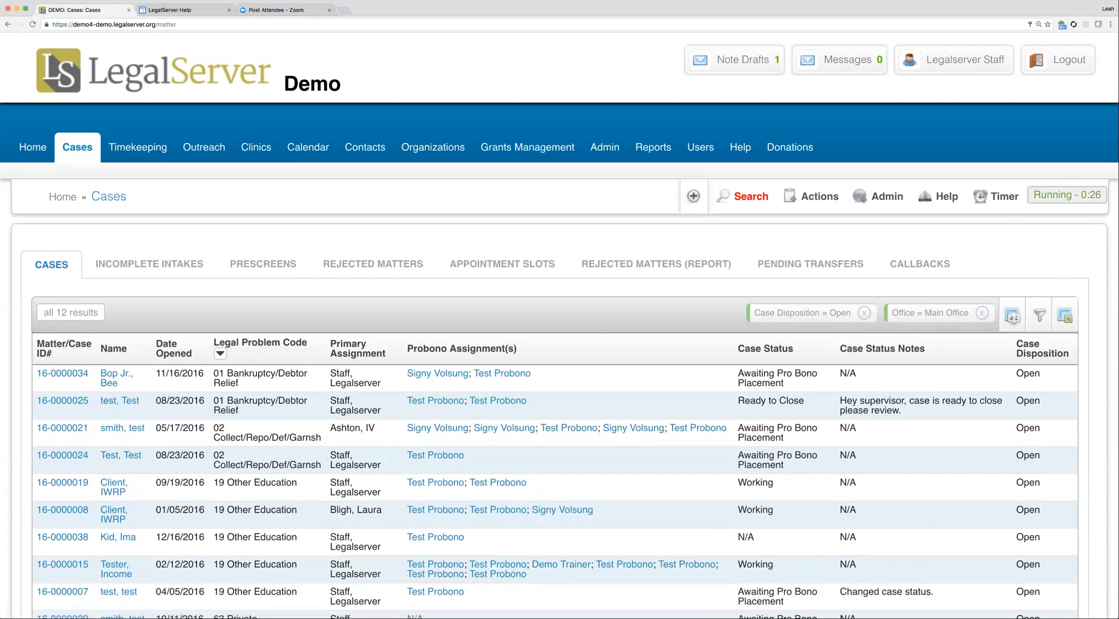
pyautogui.moveTo(600, 308)
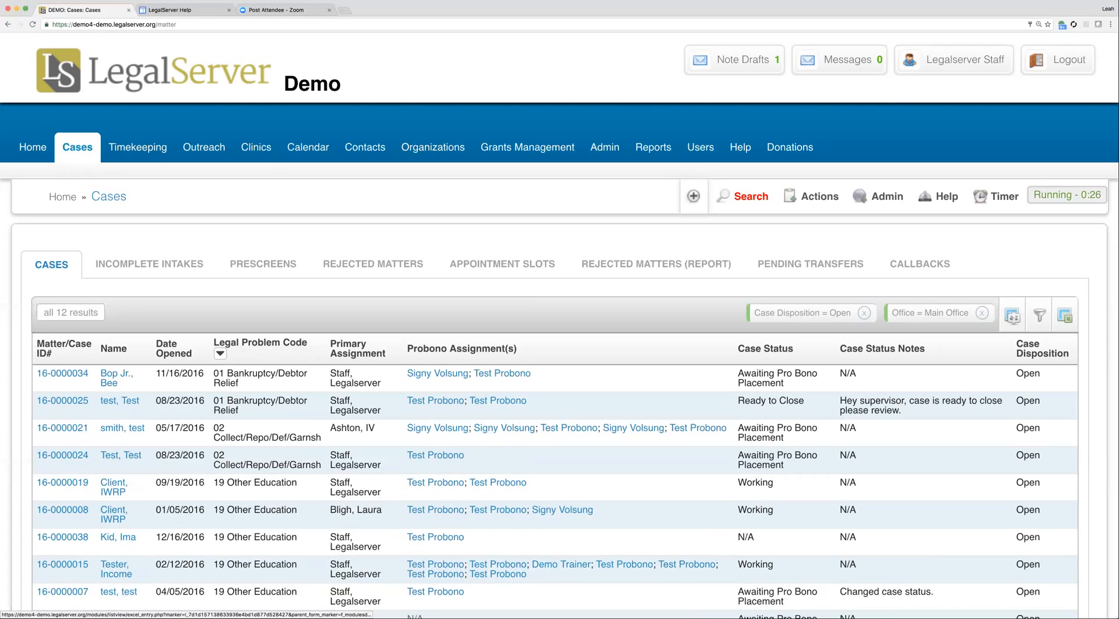
pyautogui.moveTo(1064, 314)
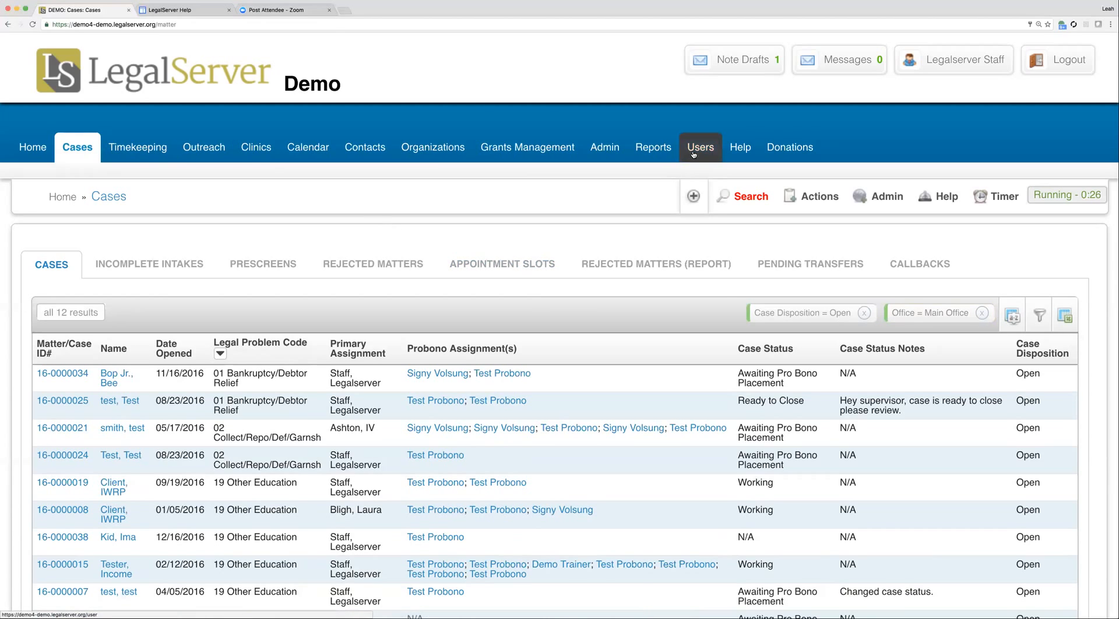
pyautogui.click(699, 147)
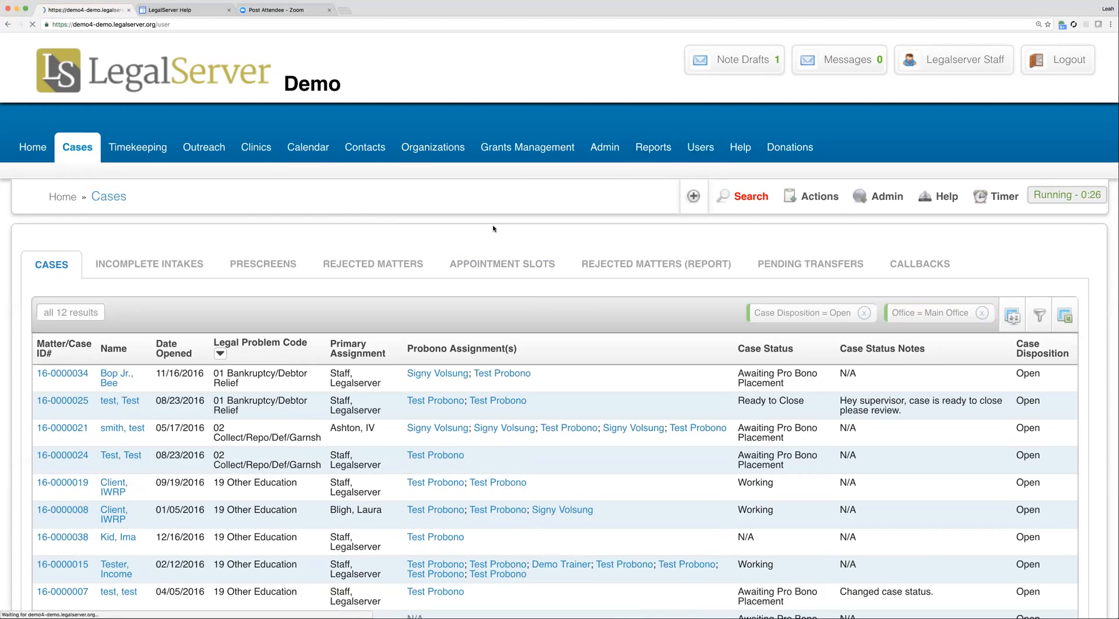
pyautogui.click(699, 147)
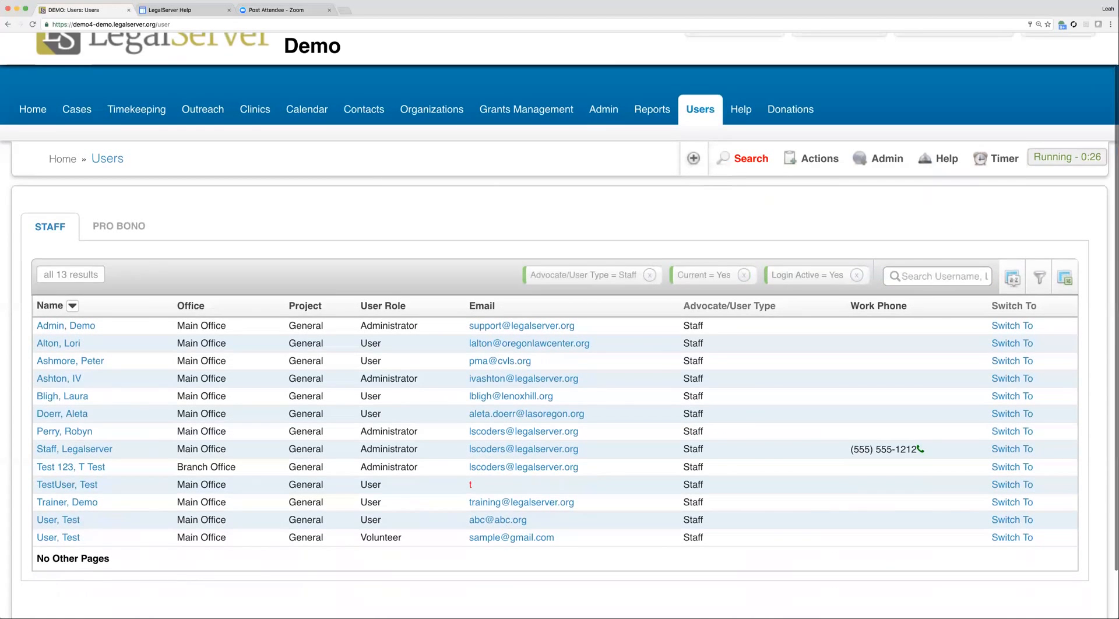
pyautogui.click(937, 276)
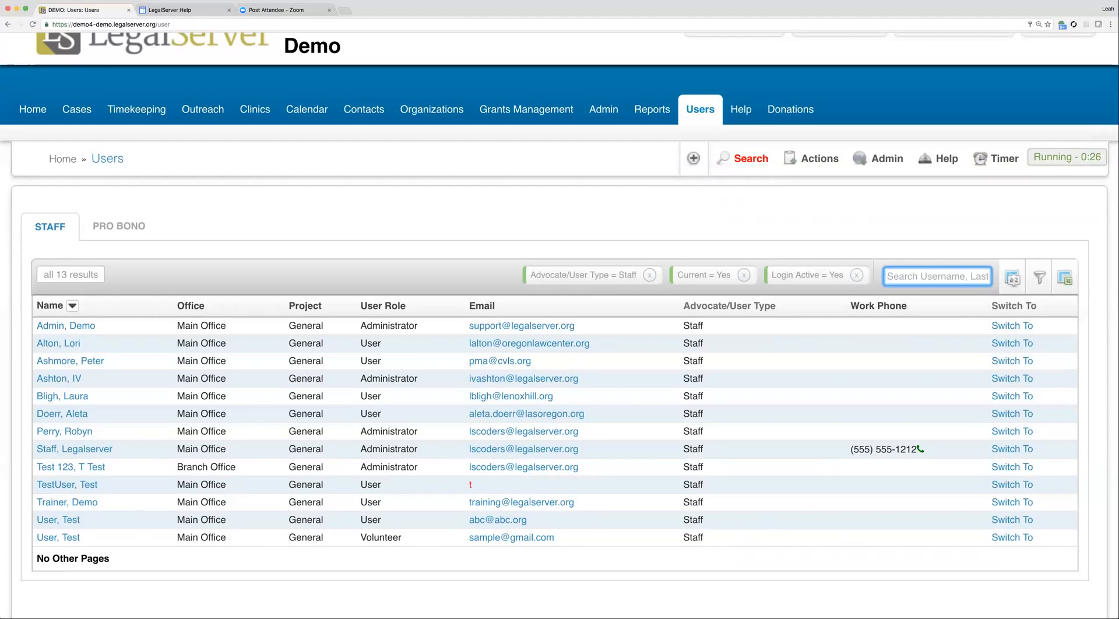
pyautogui.write('ash')
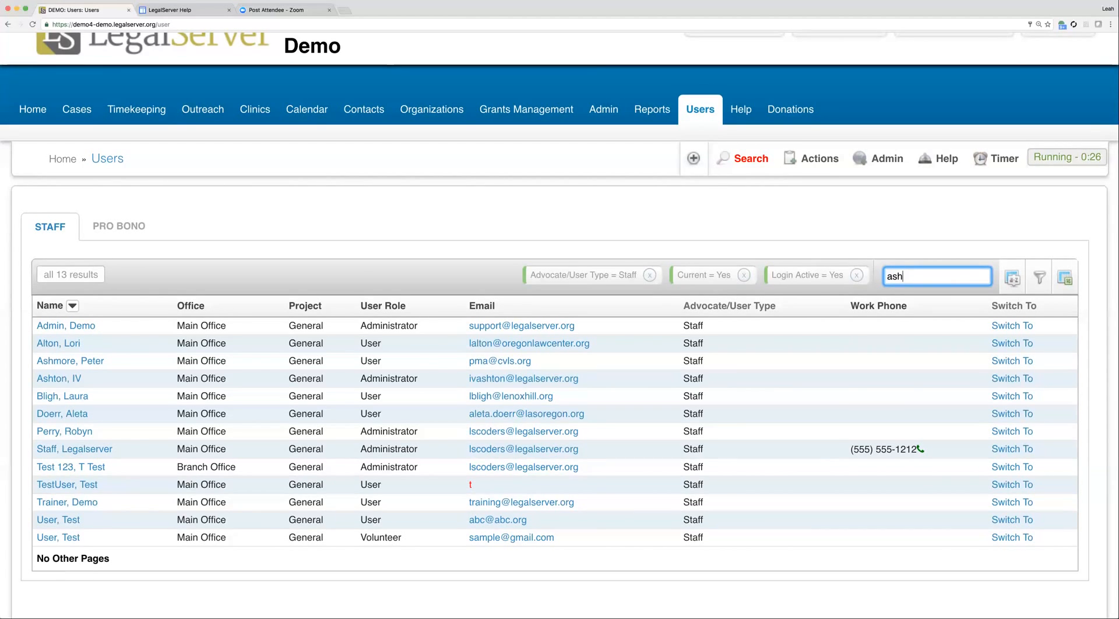
pyautogui.press('Return')
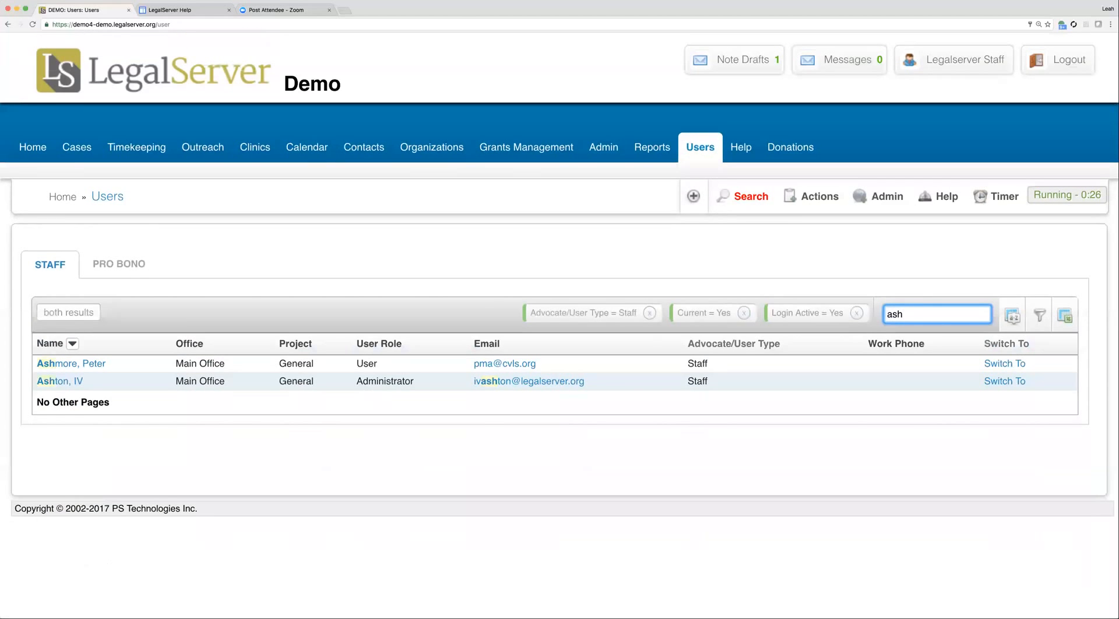